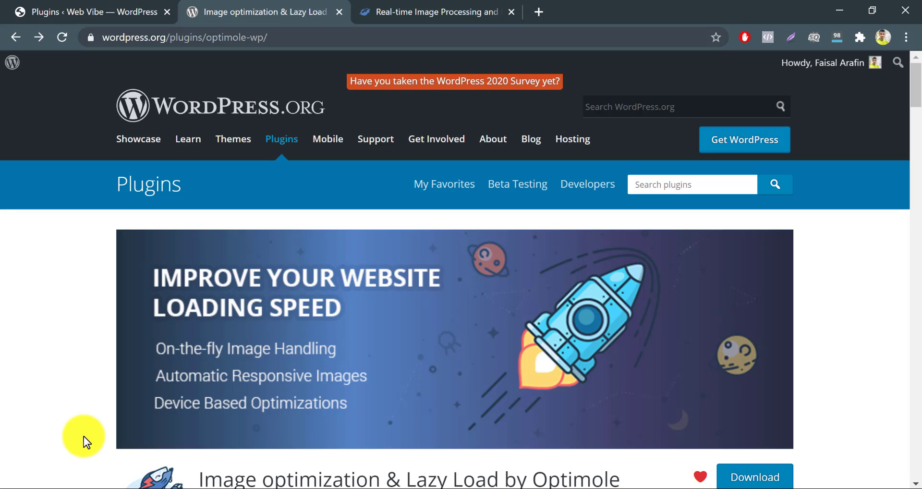
Scroll the Plugins page and go to Add New plugins
scroll(down, 3)
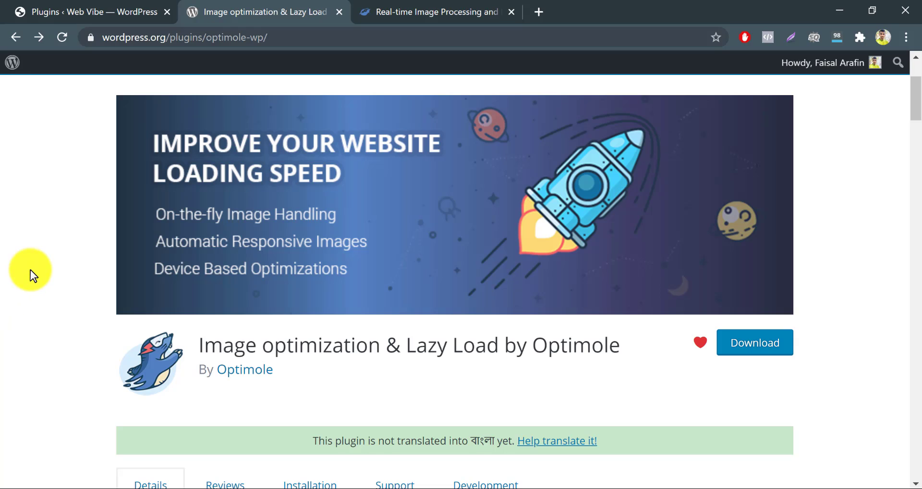
scroll(down, 3)
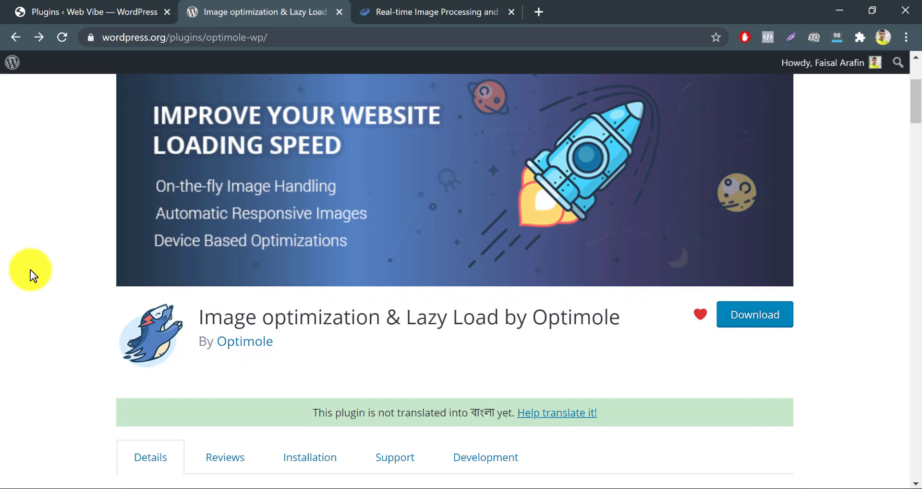
scroll(down, 3)
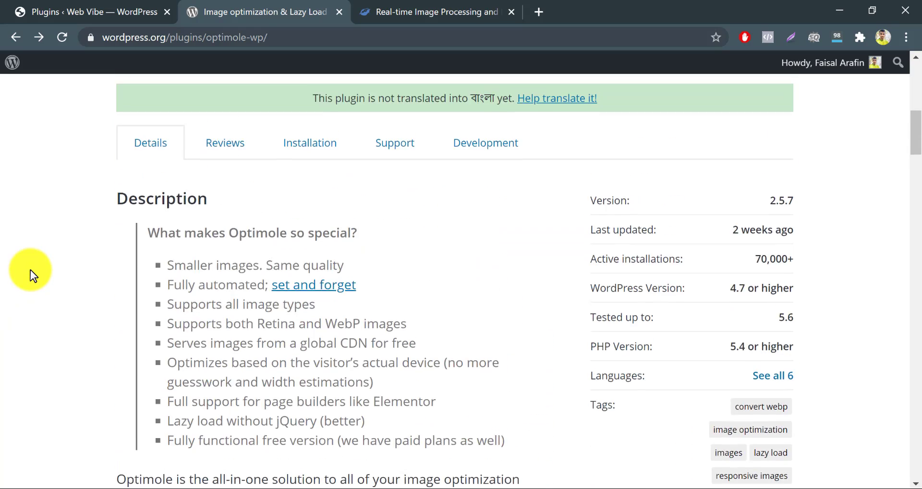
scroll(down, 3)
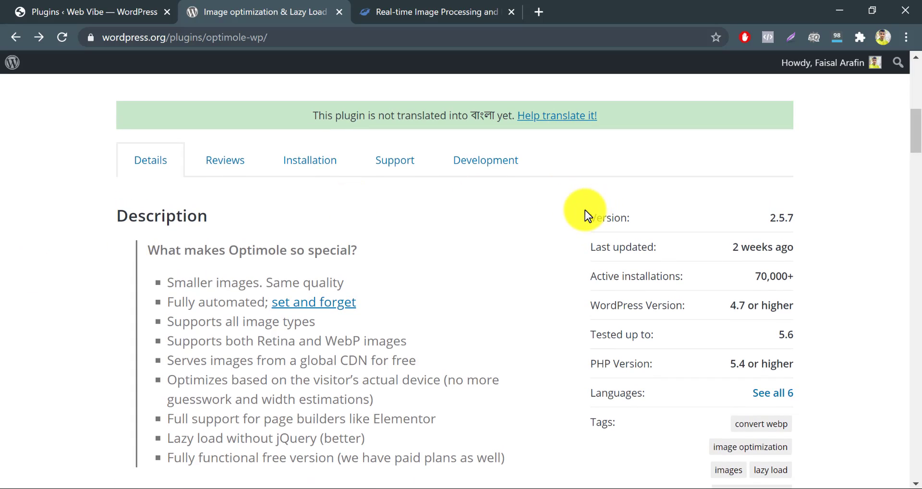
mouse_move(749, 286)
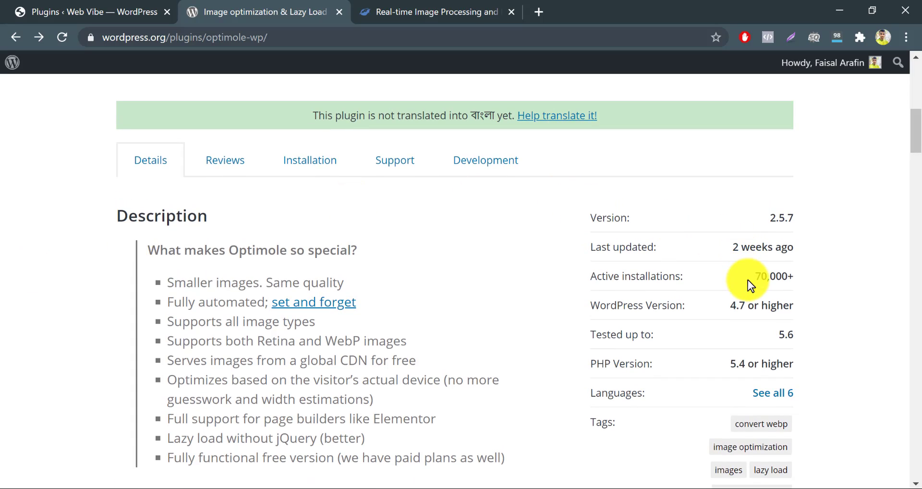
mouse_move(766, 280)
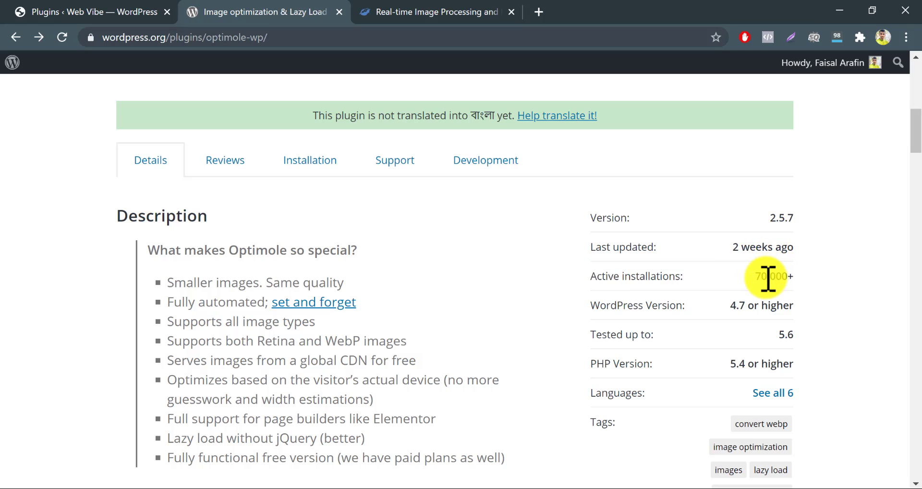
mouse_move(597, 288)
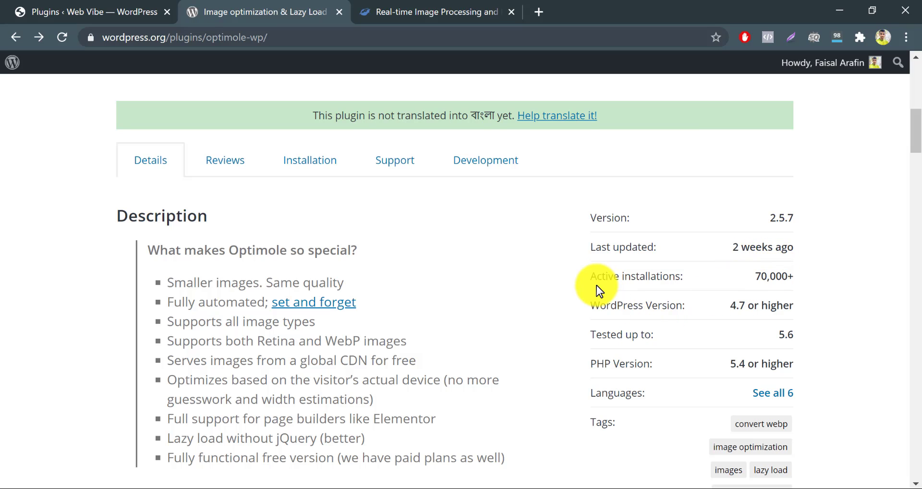
scroll(down, 3)
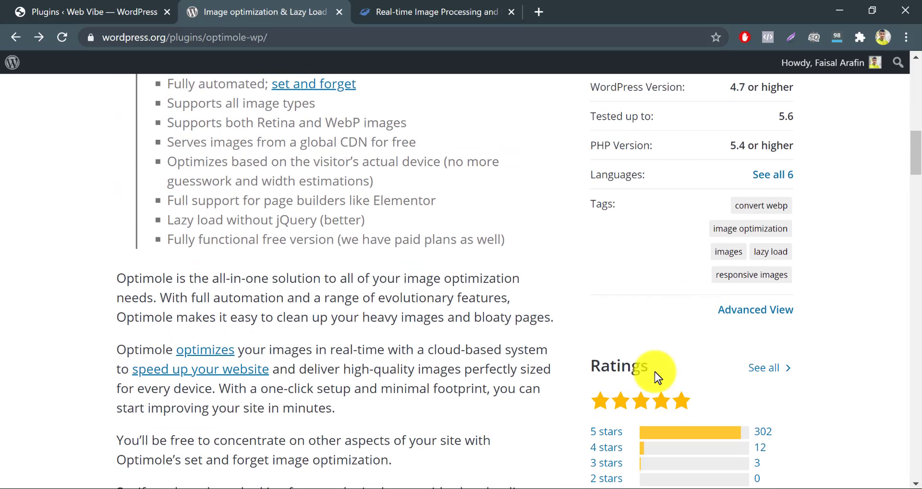
scroll(down, 3)
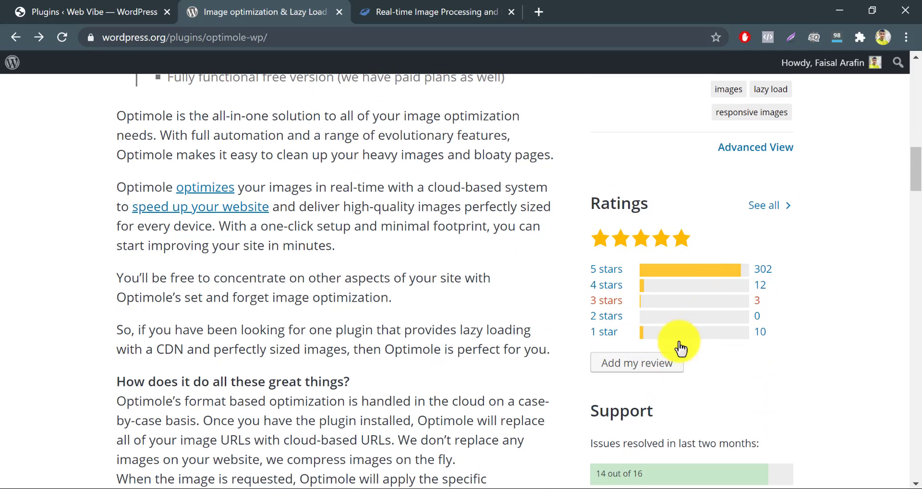
scroll(down, 3)
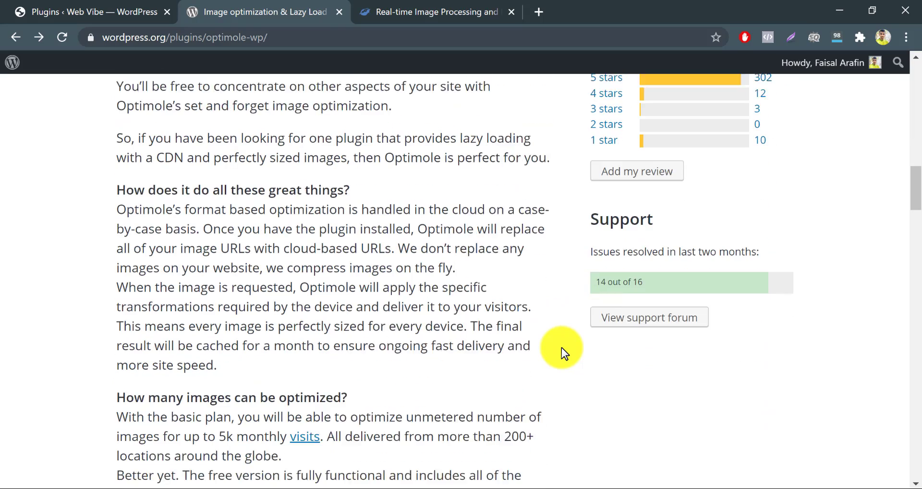
scroll(down, 3)
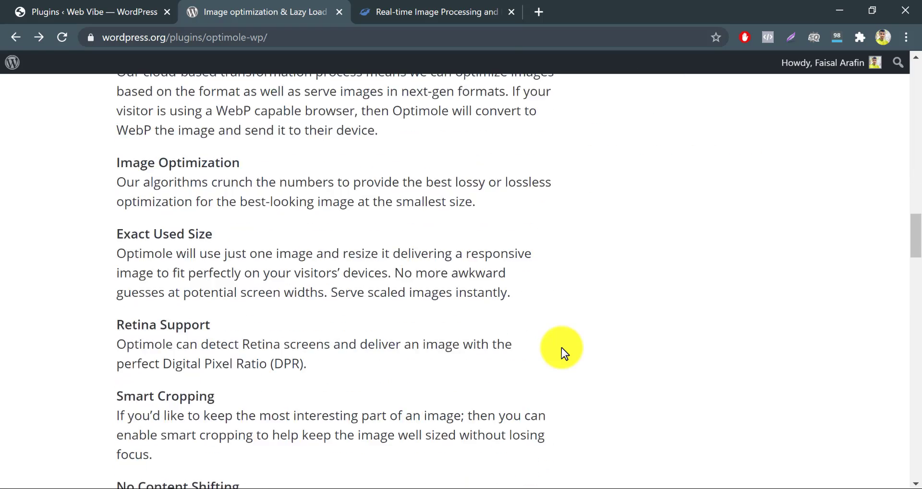
scroll(up, 3)
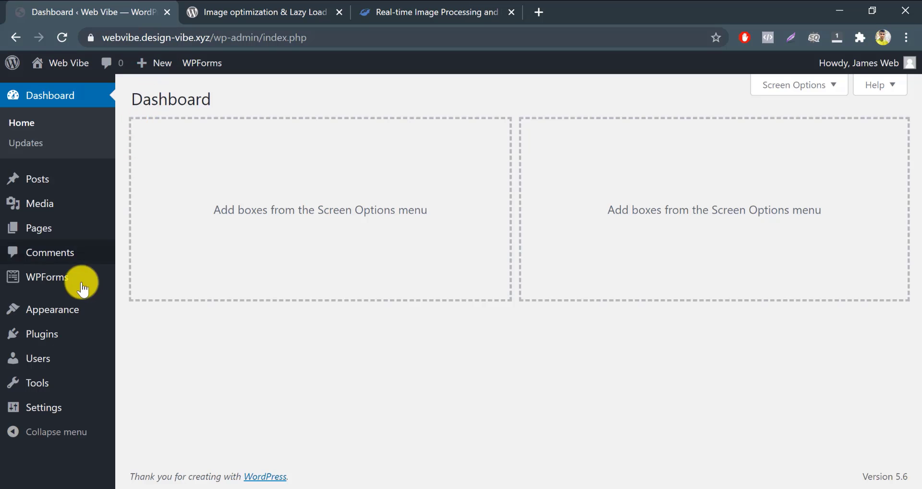
mouse_move(41, 333)
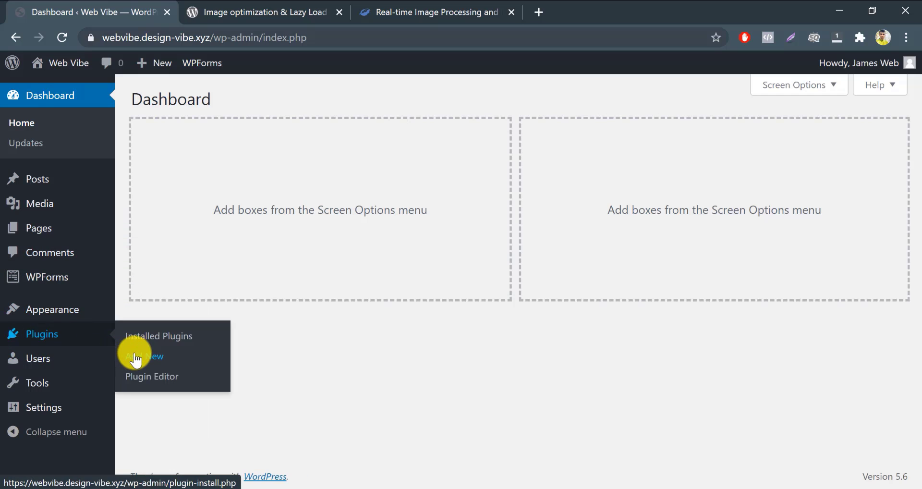
click(143, 355)
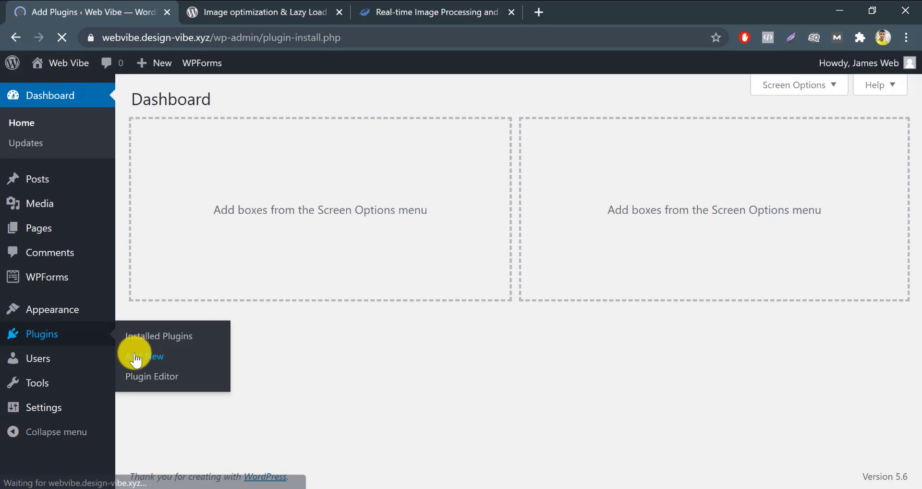
click(144, 355)
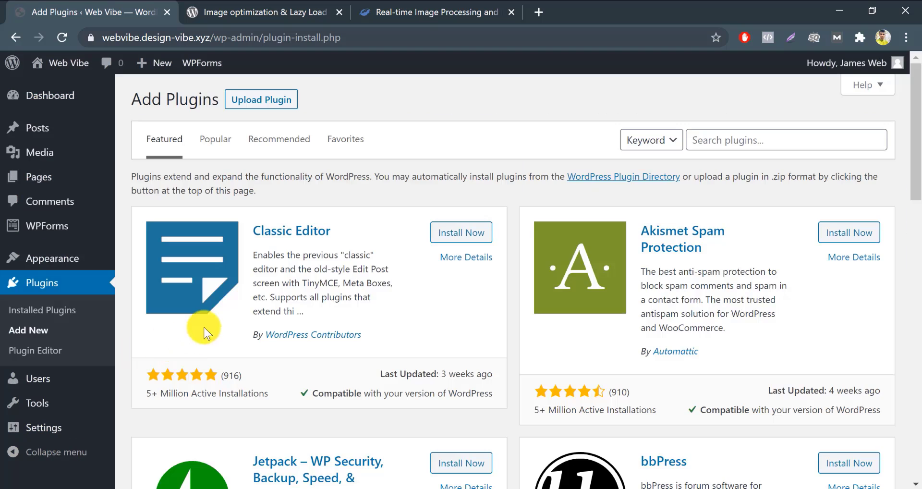
mouse_move(727, 112)
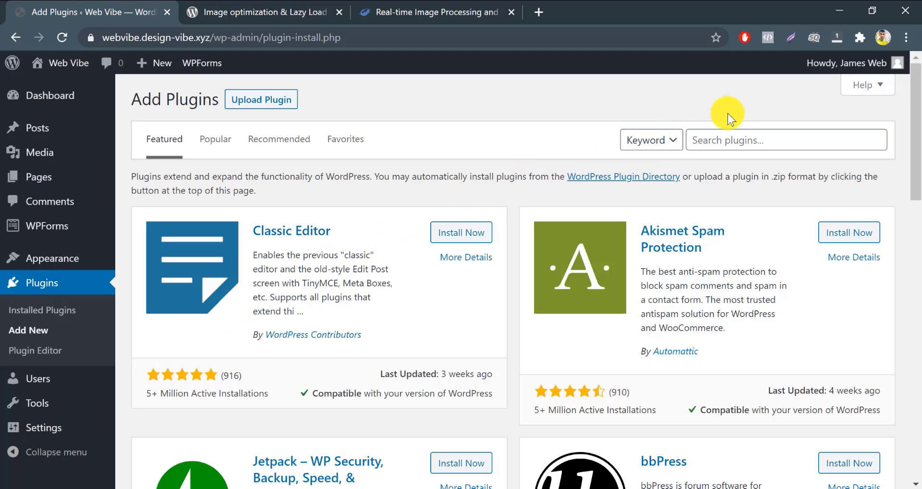
Search for 'optimole', then install and activate the Optimole image optimization plugin
text(optimole)
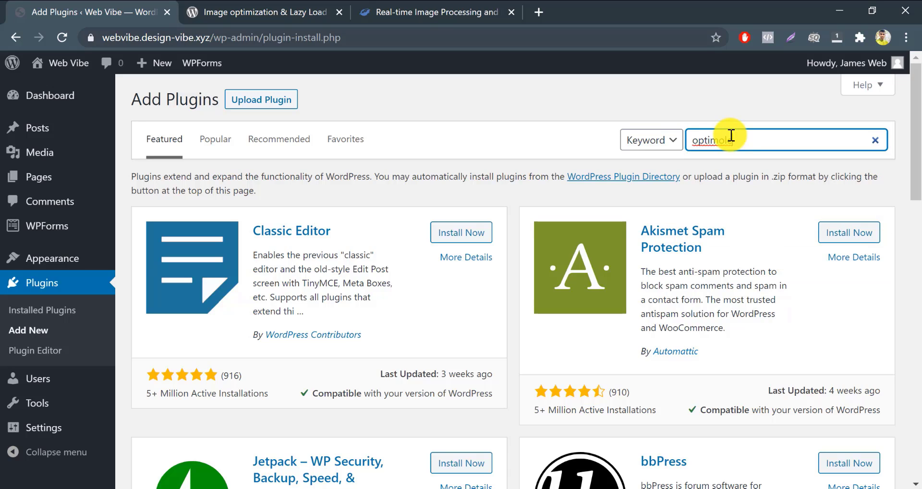
key(Enter)
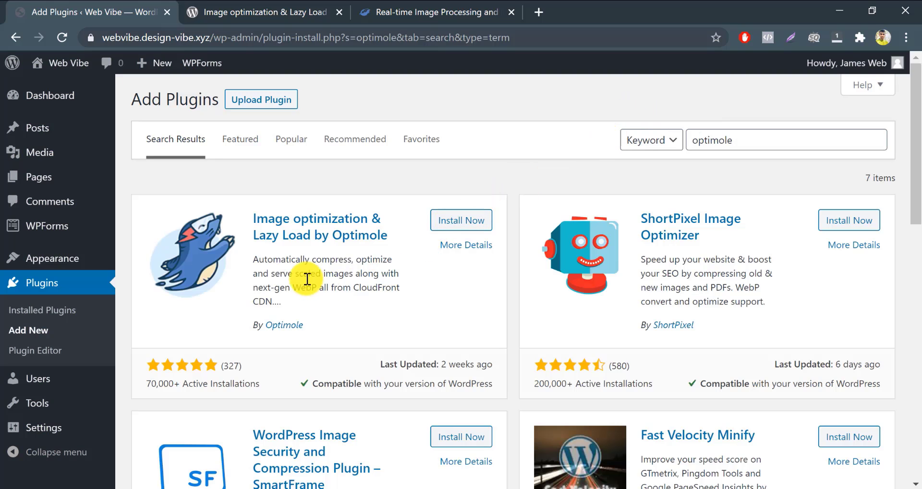
mouse_move(200, 394)
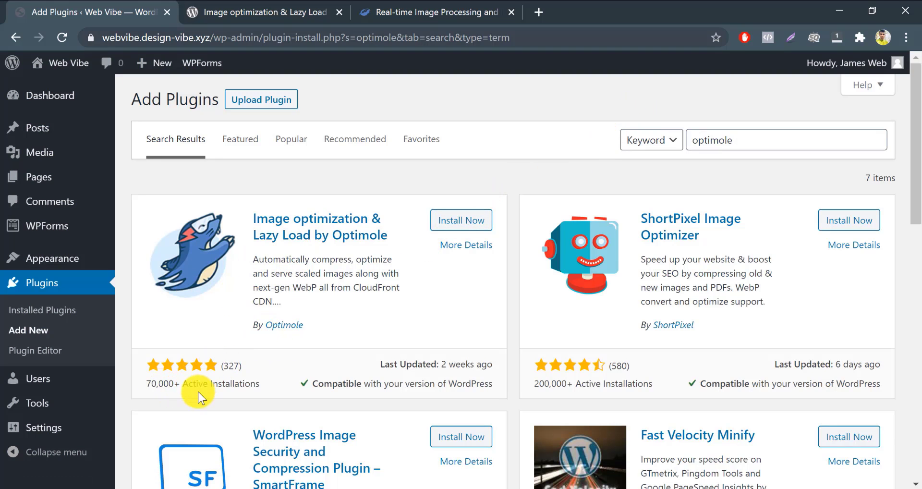
mouse_move(461, 219)
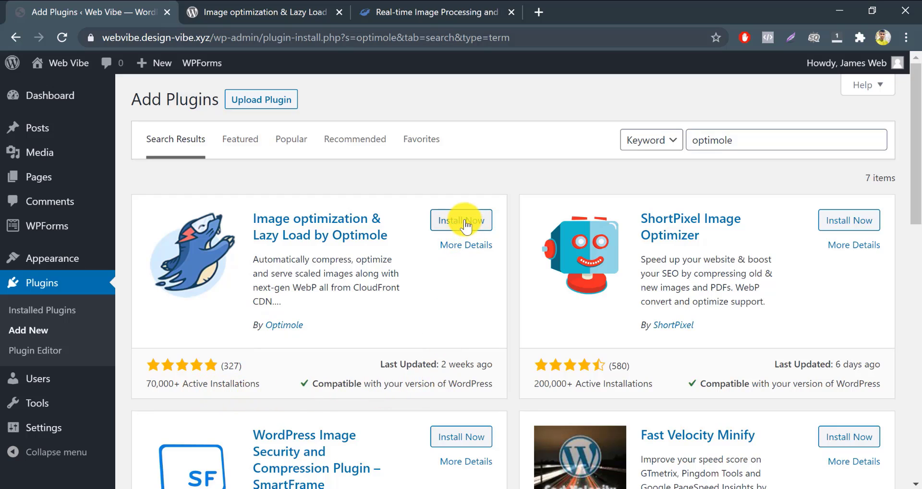
click(461, 220)
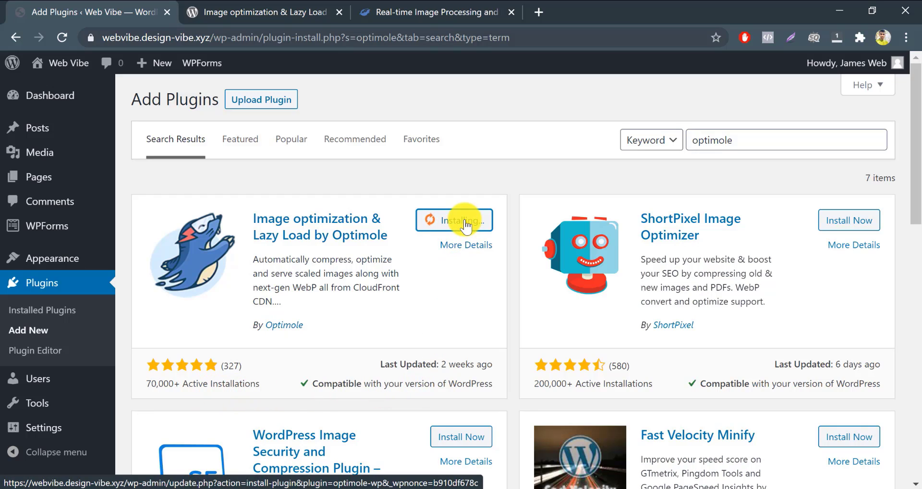
mouse_move(418, 268)
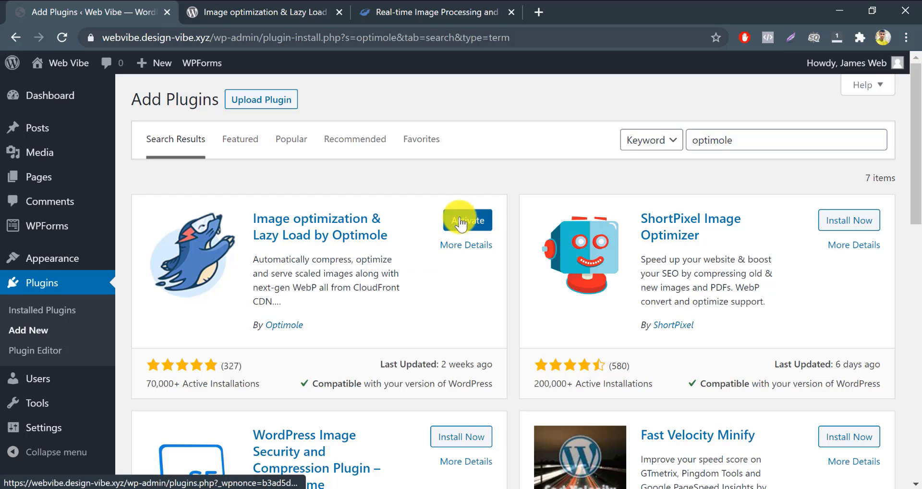
click(466, 220)
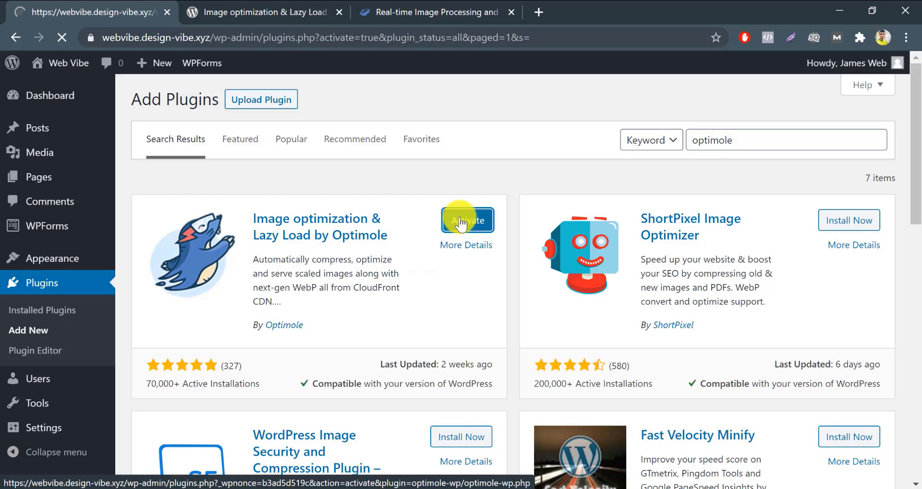
click(467, 220)
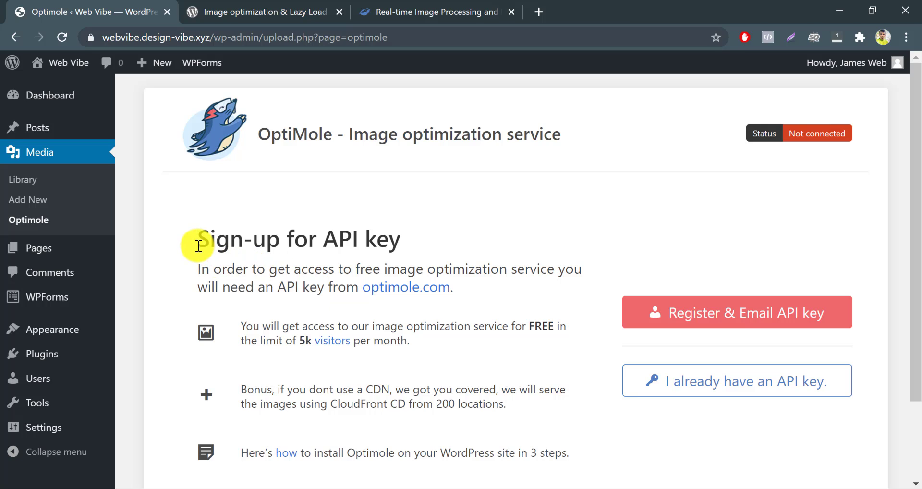
Submit an email address through Optimole's Register & Email API key form
drag(198, 239, 400, 239)
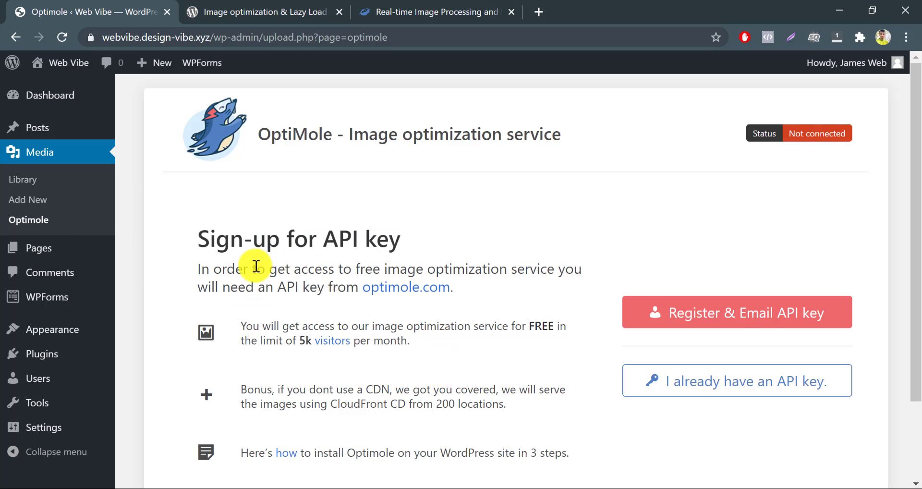
scroll(down, 3)
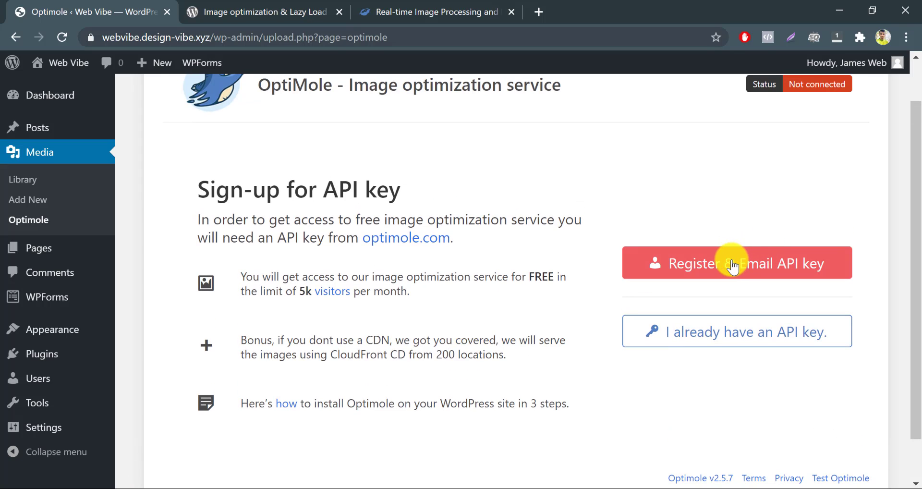
click(736, 263)
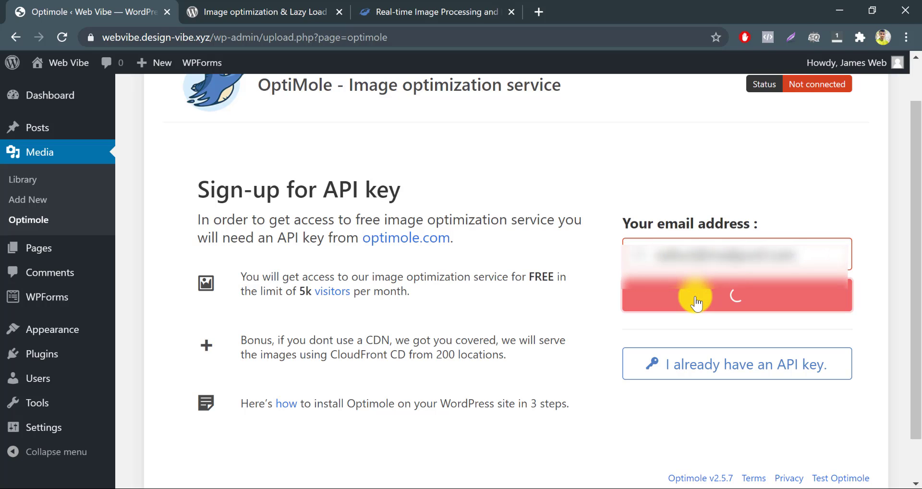
mouse_move(611, 310)
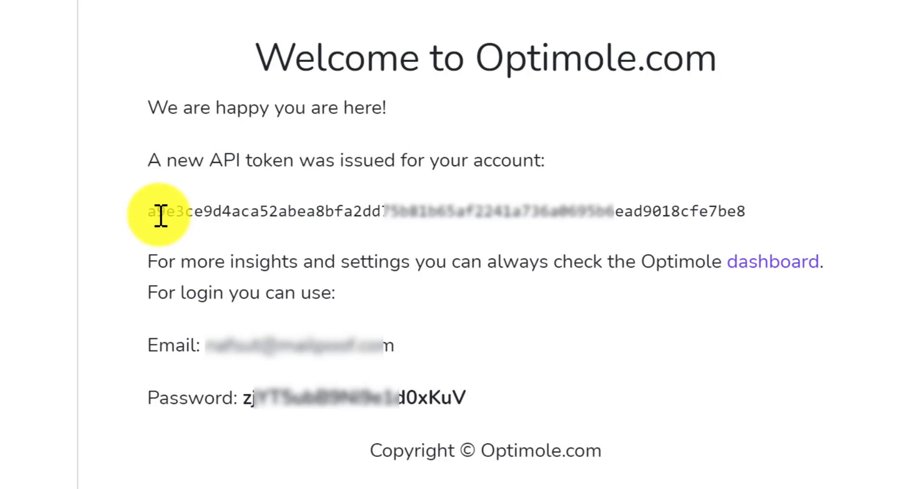
Select and copy the API token in the Welcome to Optimole.com email
drag(147, 211, 744, 211)
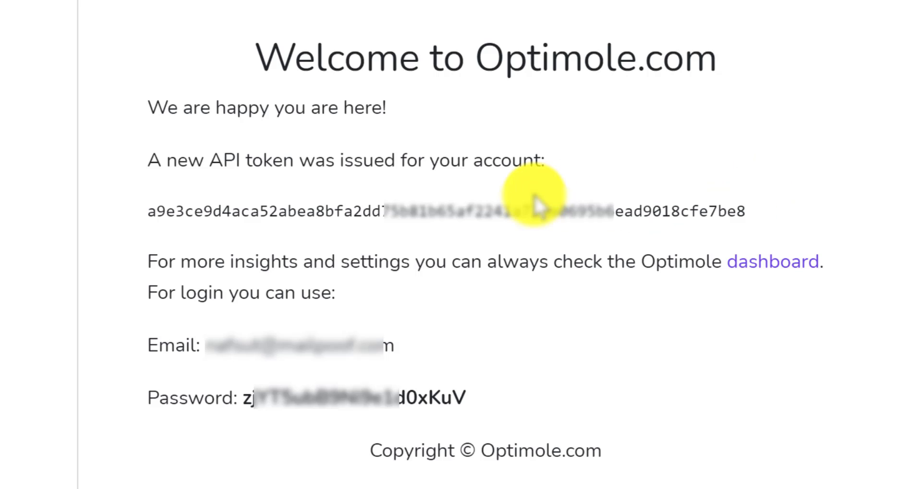
mouse_move(200, 377)
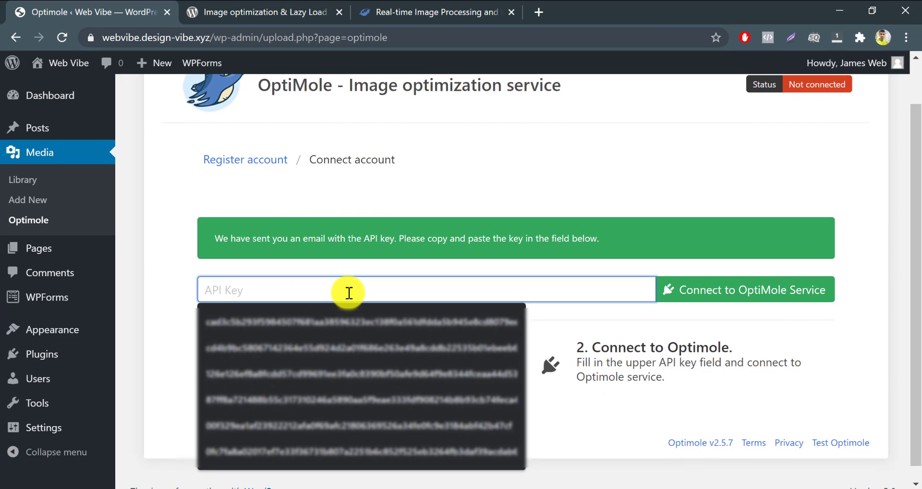
Paste the emailed API token and connect the site to Optimole
text(a9e3ce9d4aca52abea8bfa2c...be8)
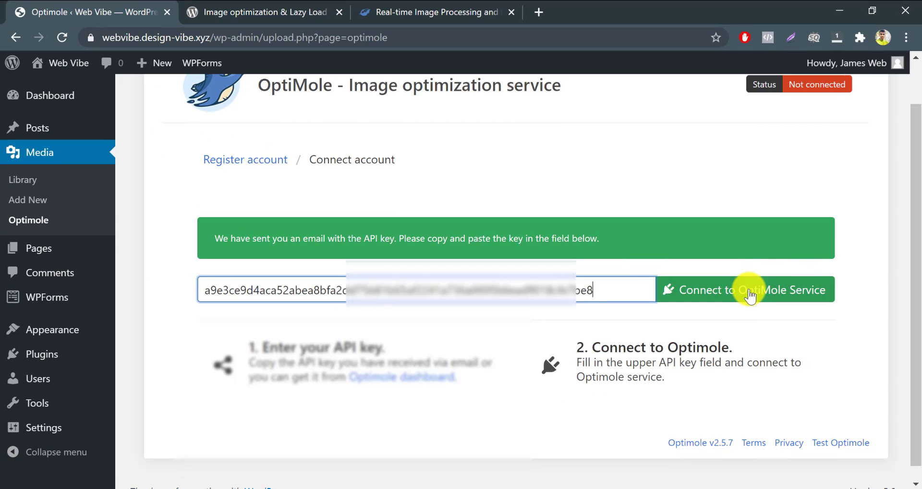
click(744, 288)
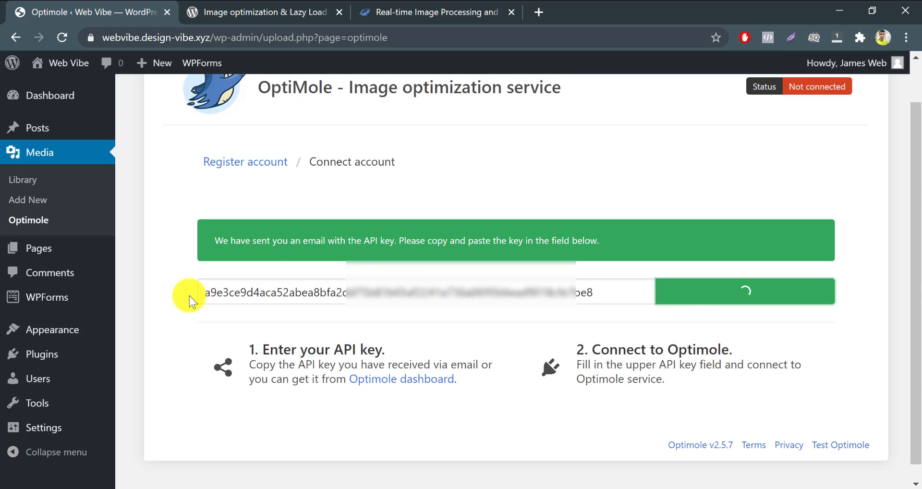
click(743, 291)
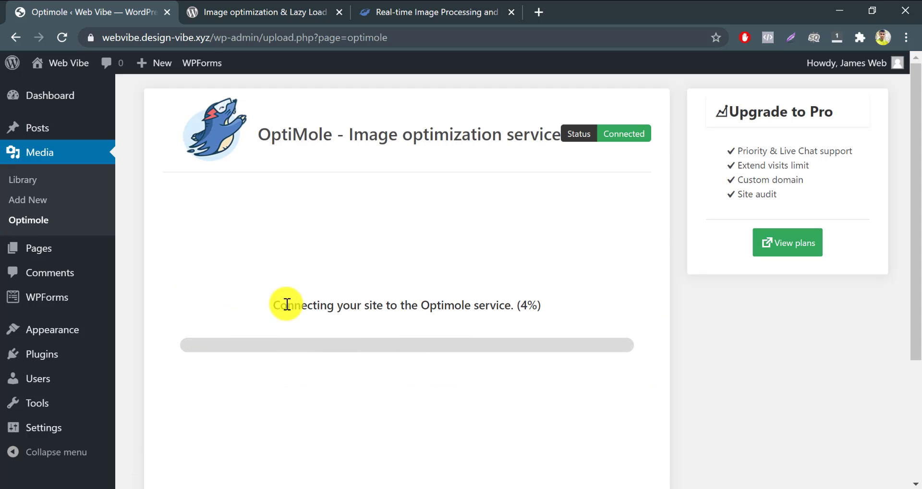
mouse_move(209, 309)
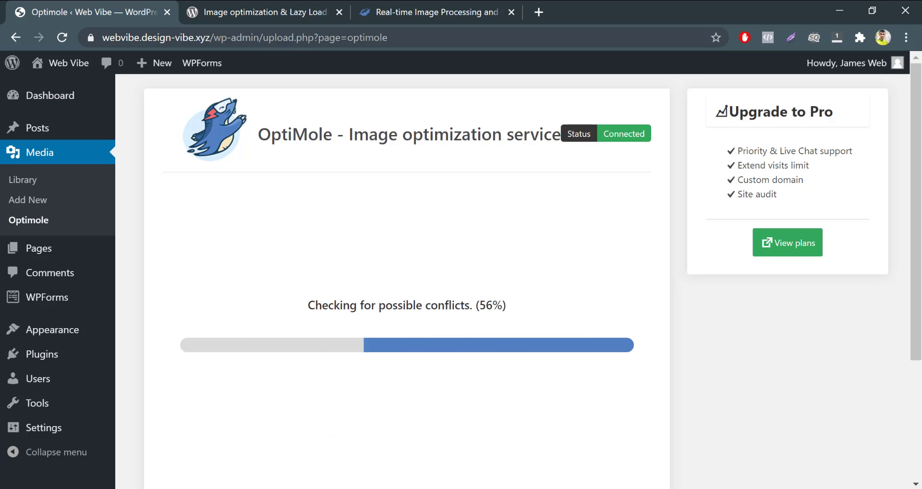
Show the Description section of the WordPress.org Optimole plugin page
click(263, 12)
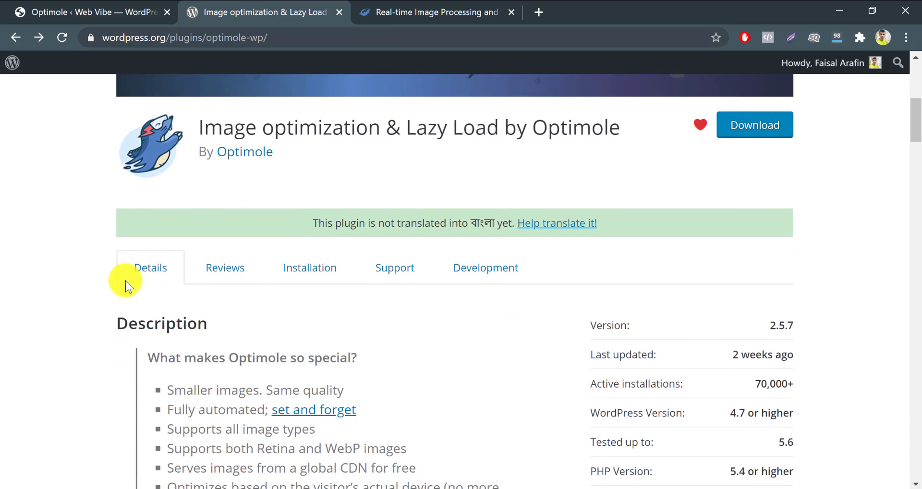
scroll(down, 3)
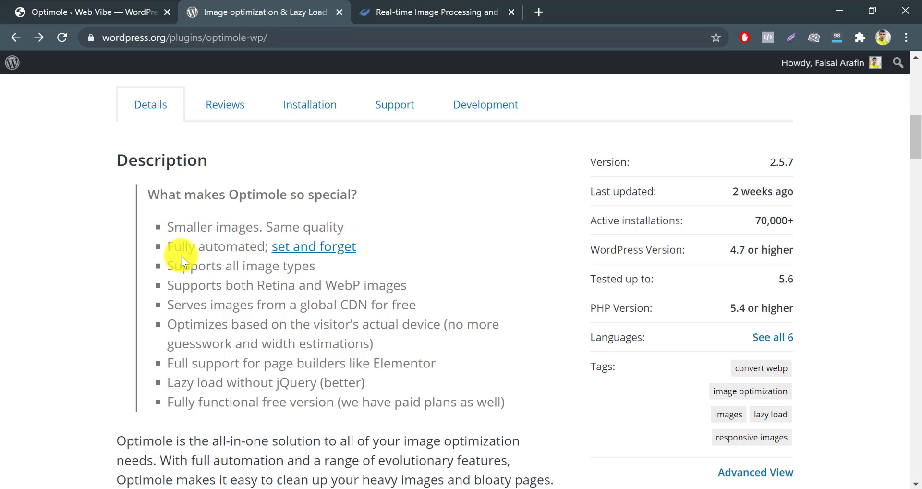
mouse_move(68, 351)
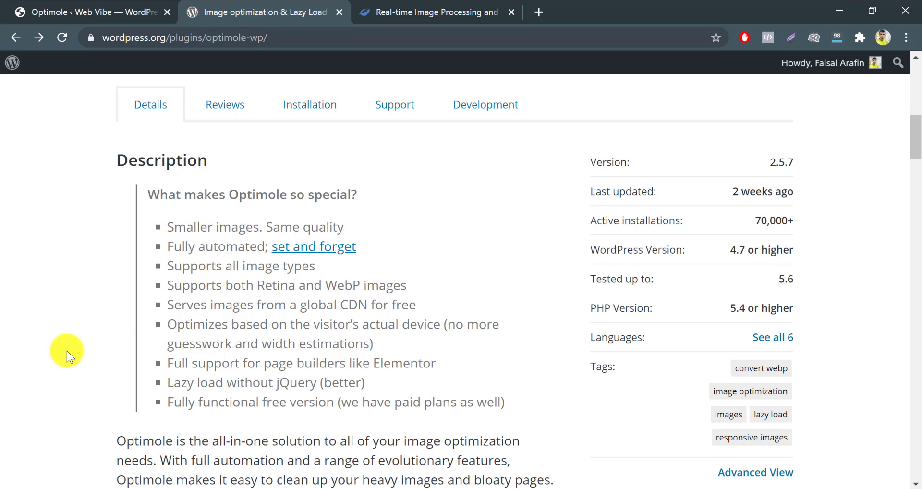
mouse_move(98, 338)
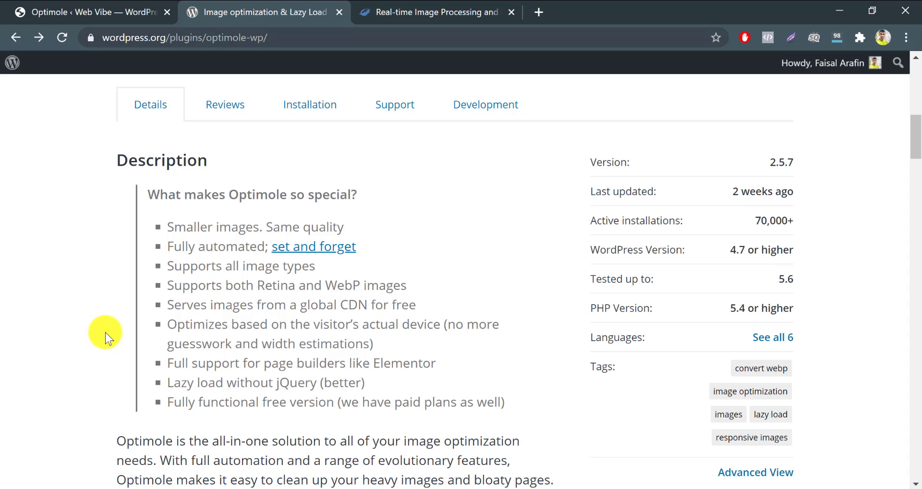
mouse_move(115, 335)
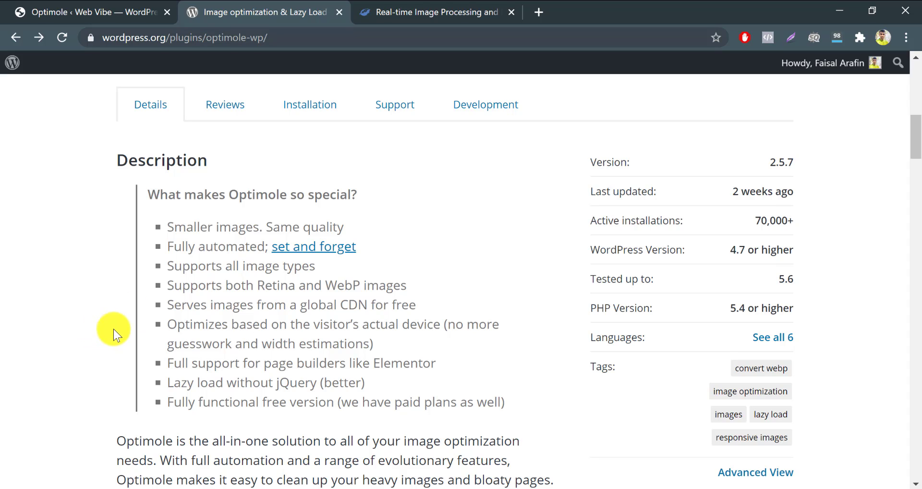
Slide the optimole.com demo to compare the 315KB original with the 52KB optimized photo
click(432, 12)
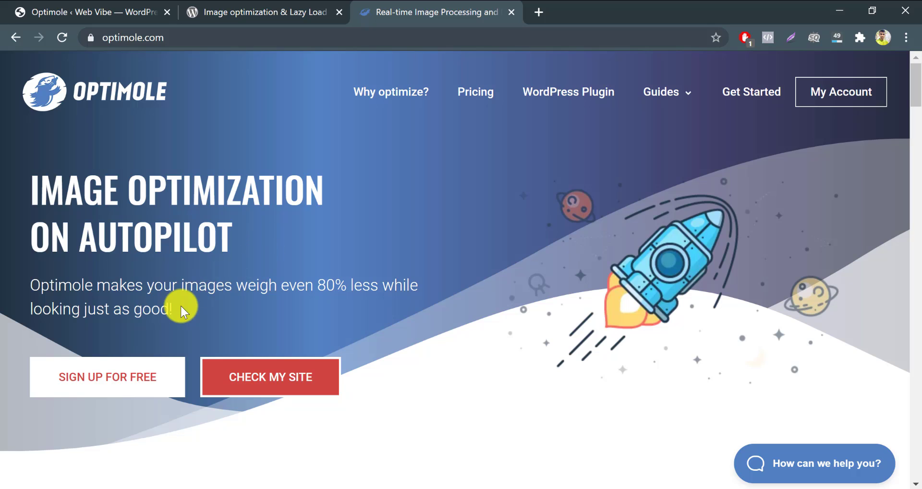
scroll(down, 3)
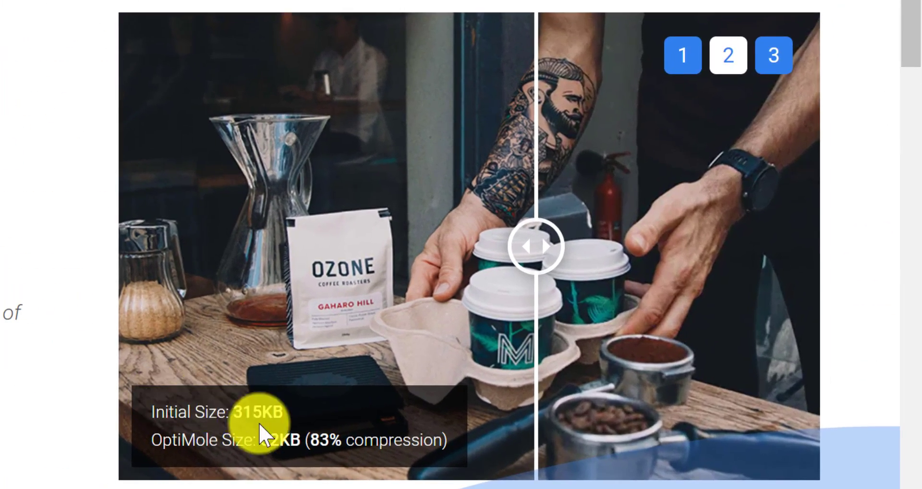
drag(535, 246, 222, 245)
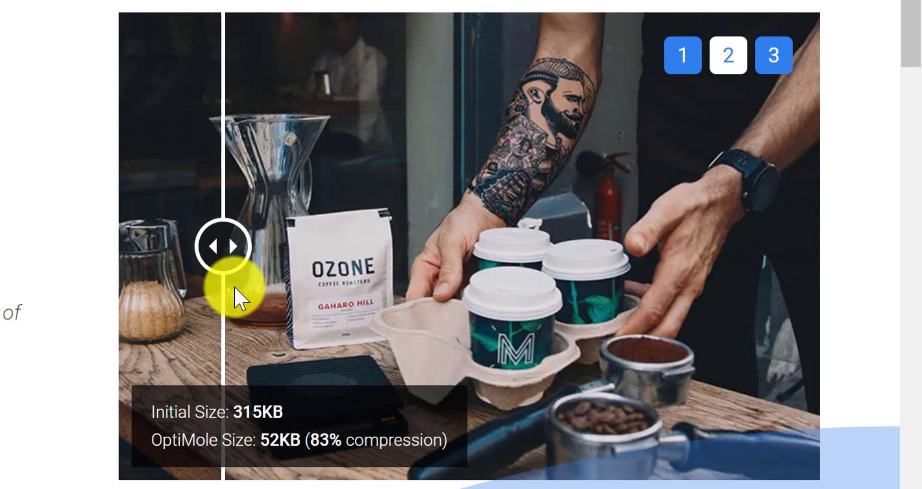
drag(224, 245, 447, 245)
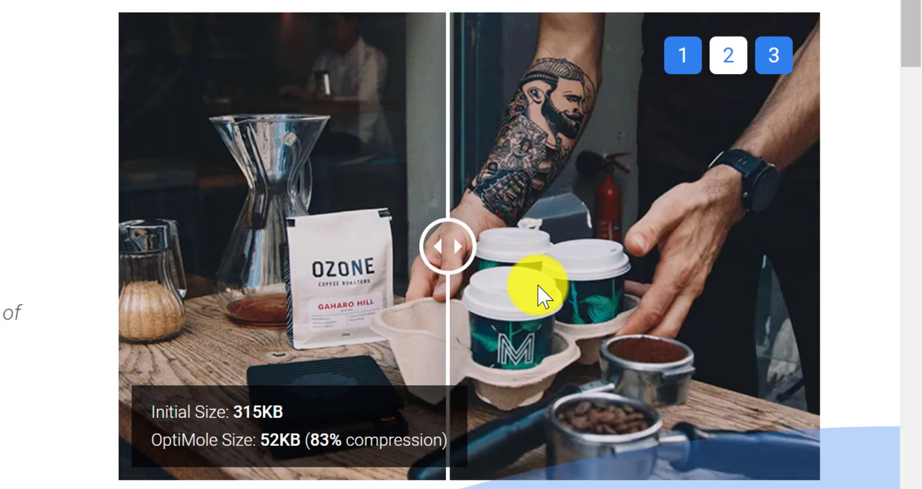
drag(446, 245, 641, 246)
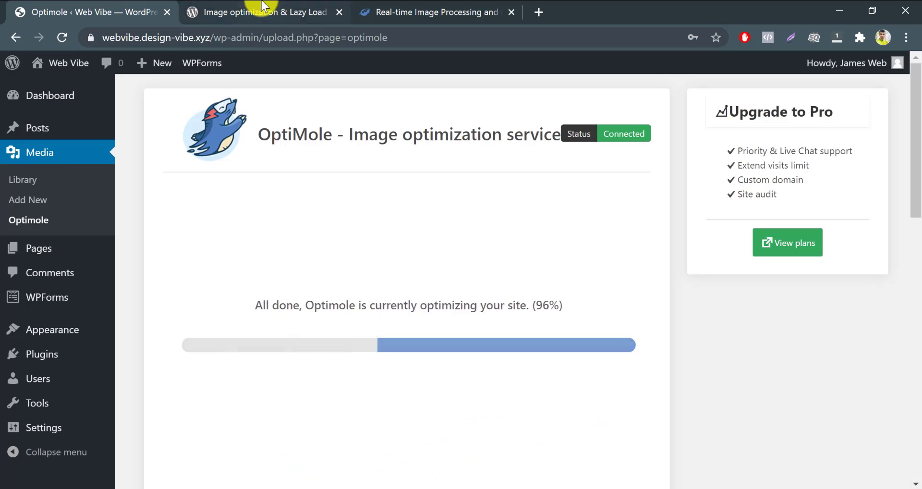
Scroll the WordPress.org Optimole feature list down to Compatibility, CDN and security
click(262, 12)
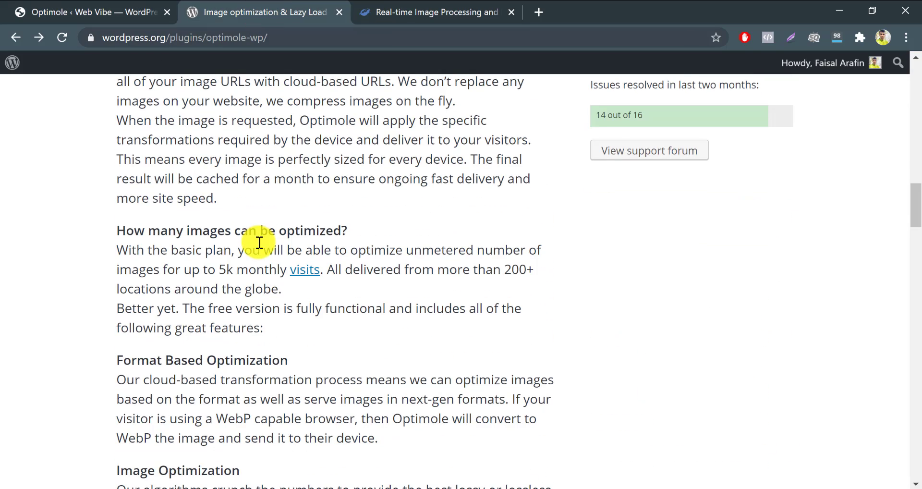
scroll(down, 3)
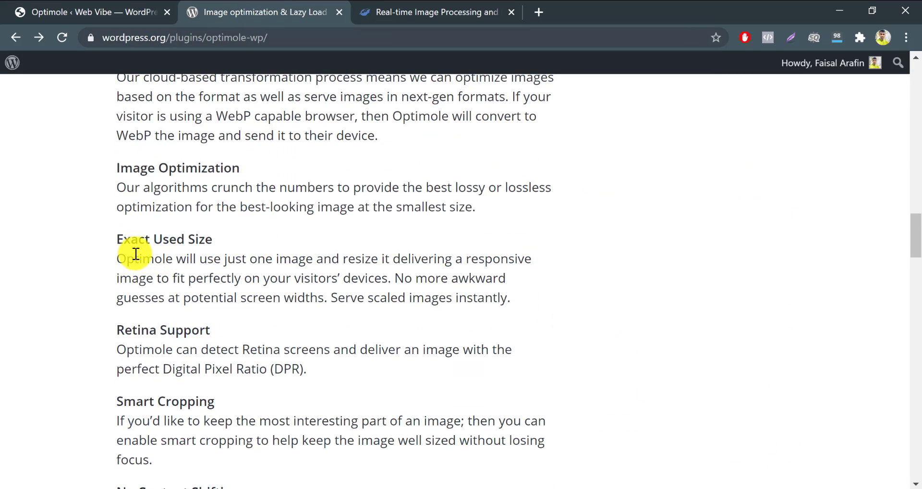
scroll(down, 3)
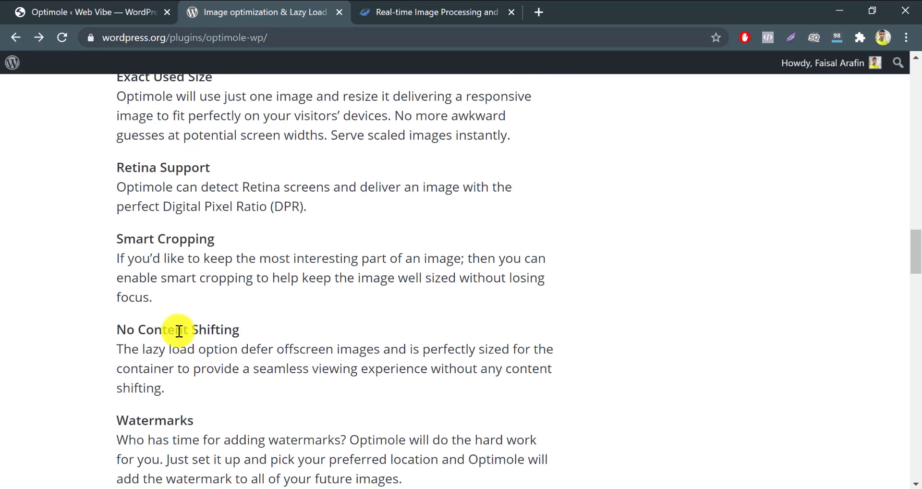
scroll(down, 3)
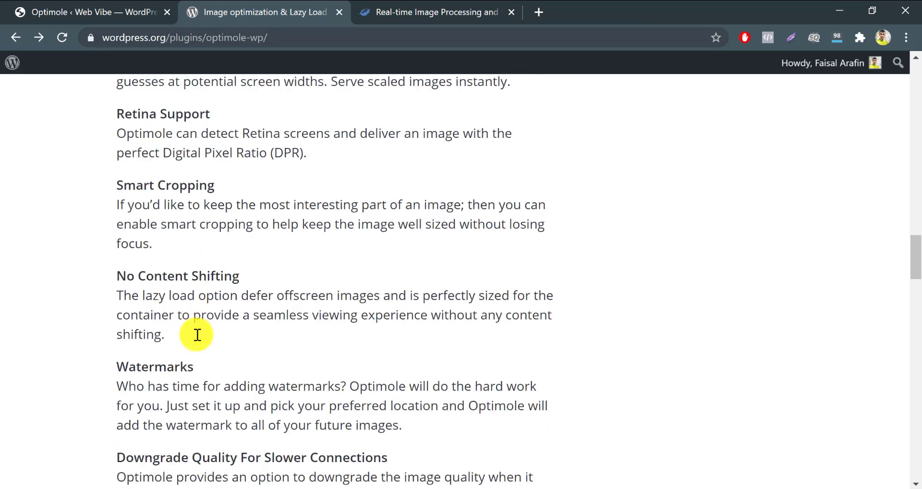
scroll(down, 3)
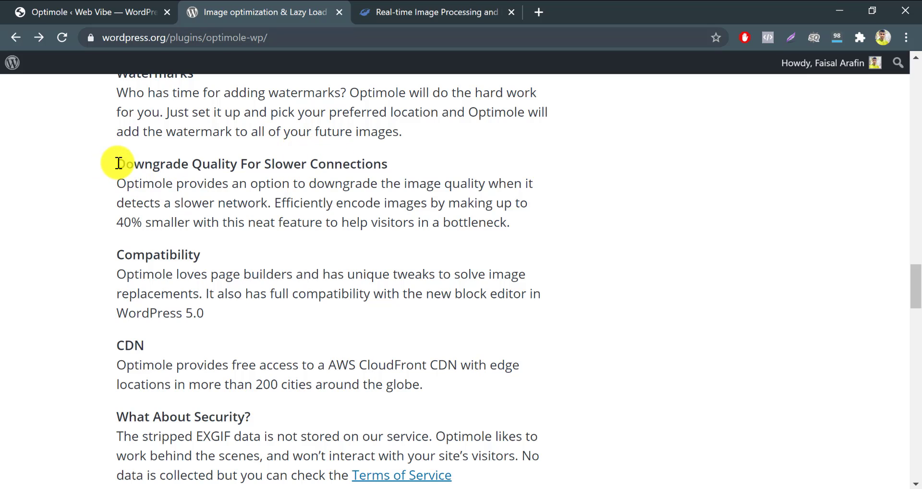
mouse_move(158, 344)
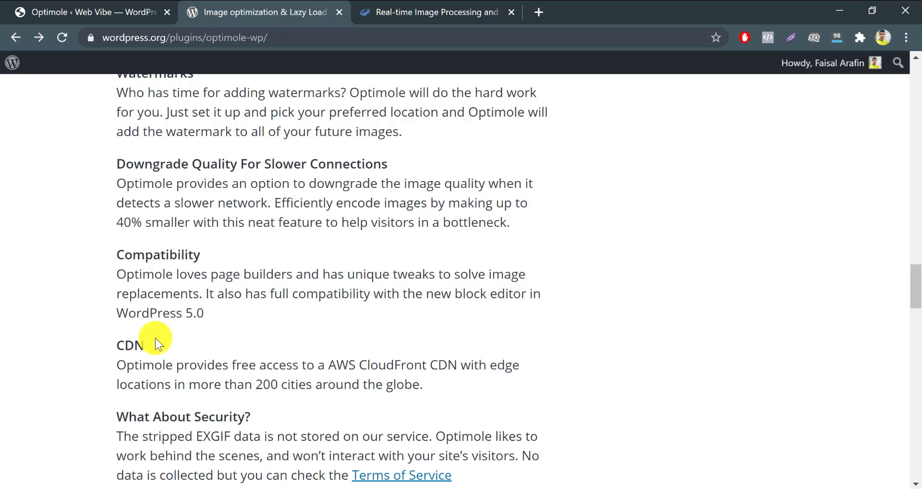
mouse_move(301, 393)
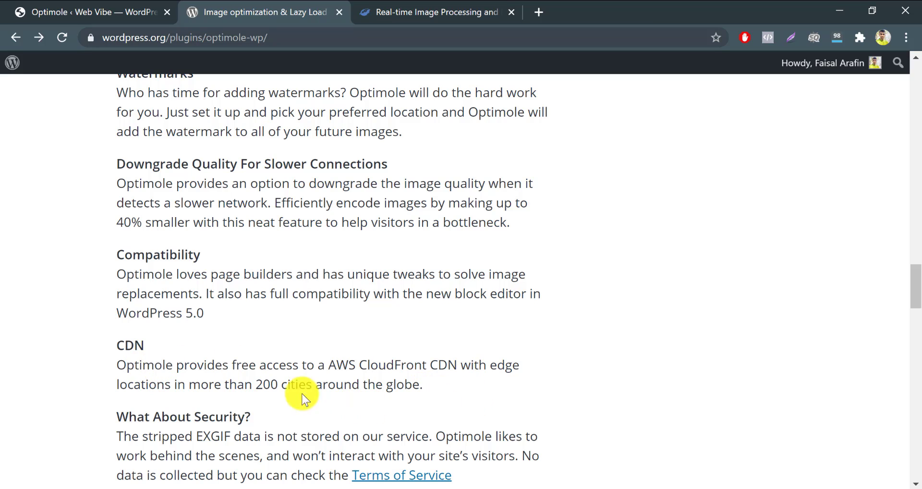
mouse_move(359, 383)
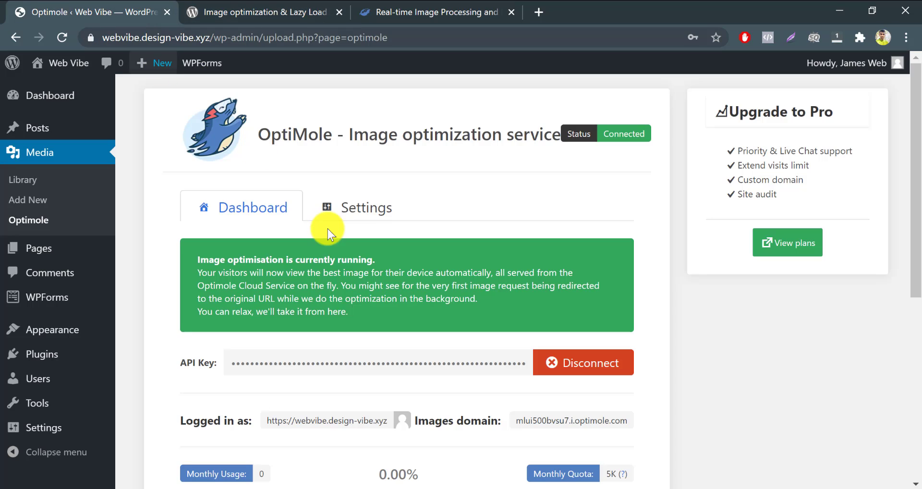
View the Optimole dashboard: optimization running, Connected, usage 0 of 5K
scroll(down, 3)
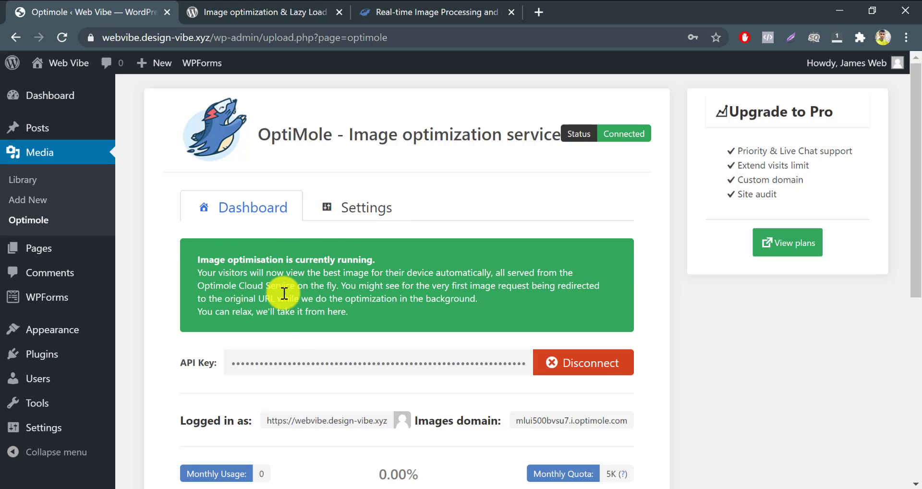
Review Optimole General settings: image replacement and lazy load on, error diagnosis off
click(365, 207)
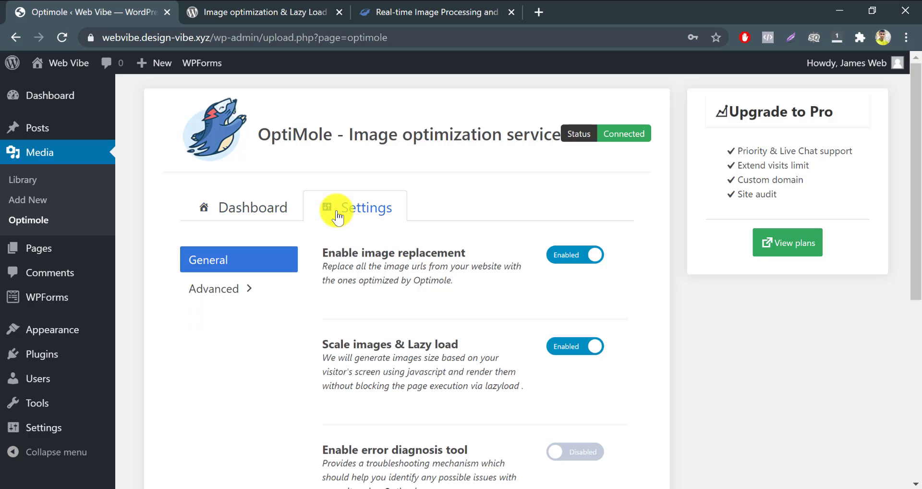
scroll(down, 3)
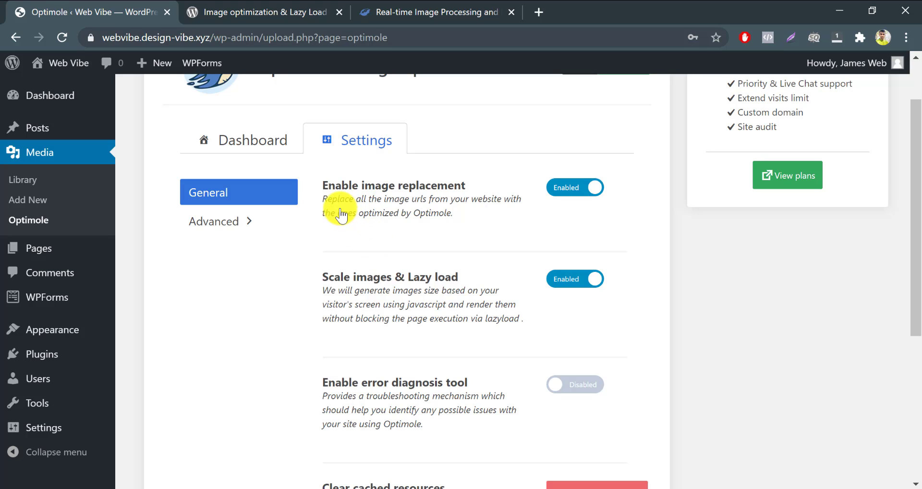
mouse_move(555, 200)
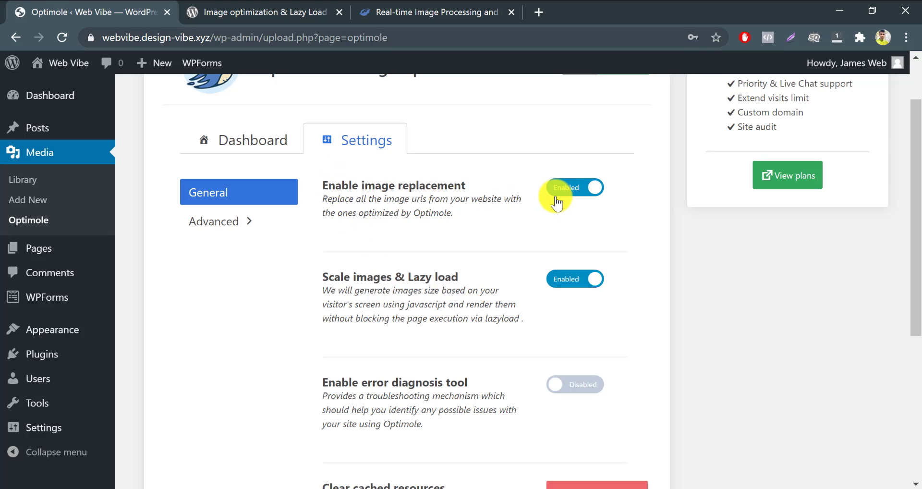
mouse_move(429, 212)
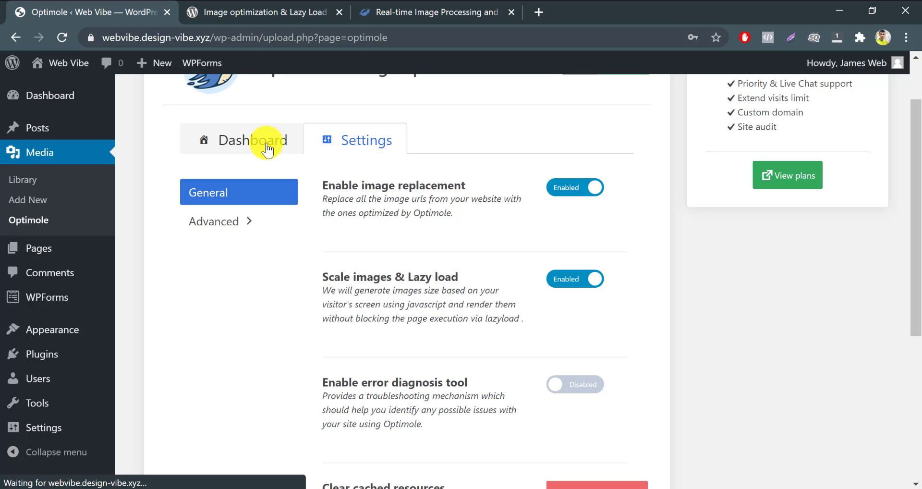
click(253, 140)
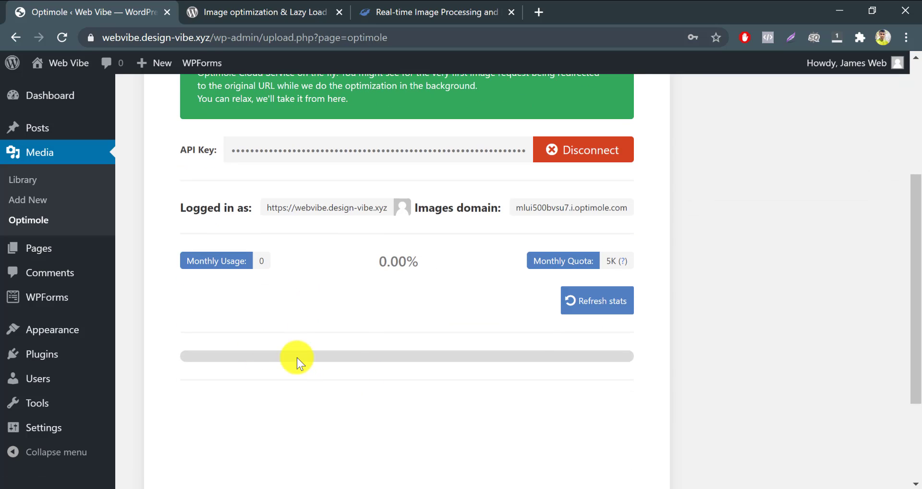
click(354, 207)
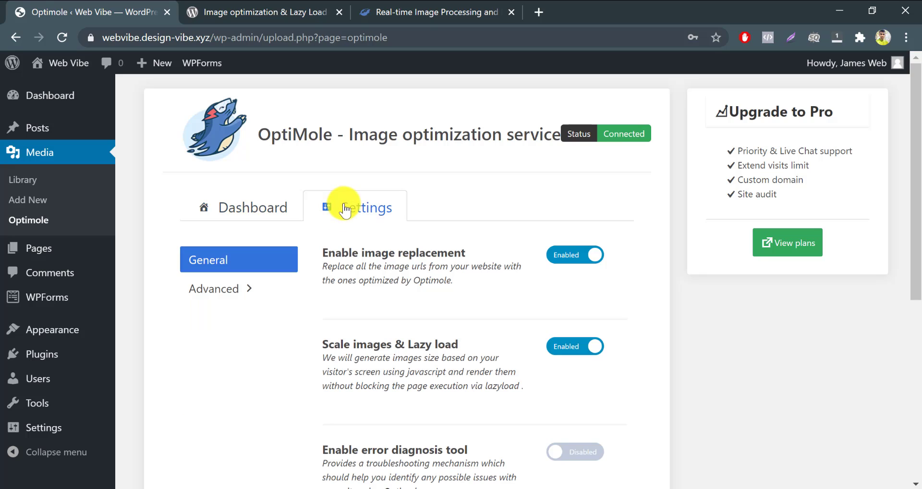
scroll(down, 3)
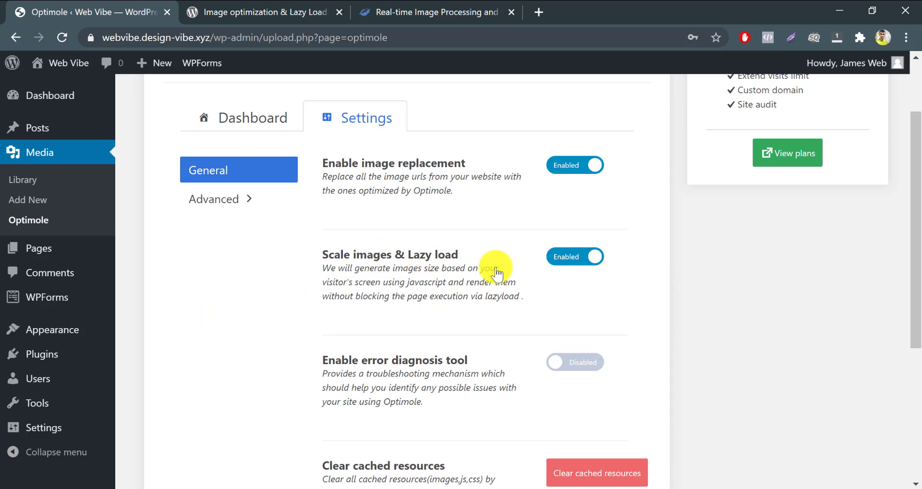
mouse_move(374, 304)
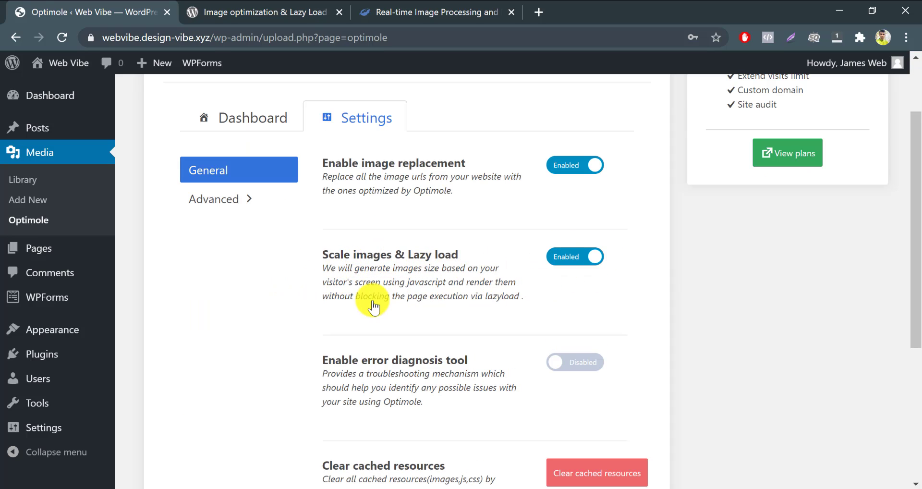
scroll(down, 3)
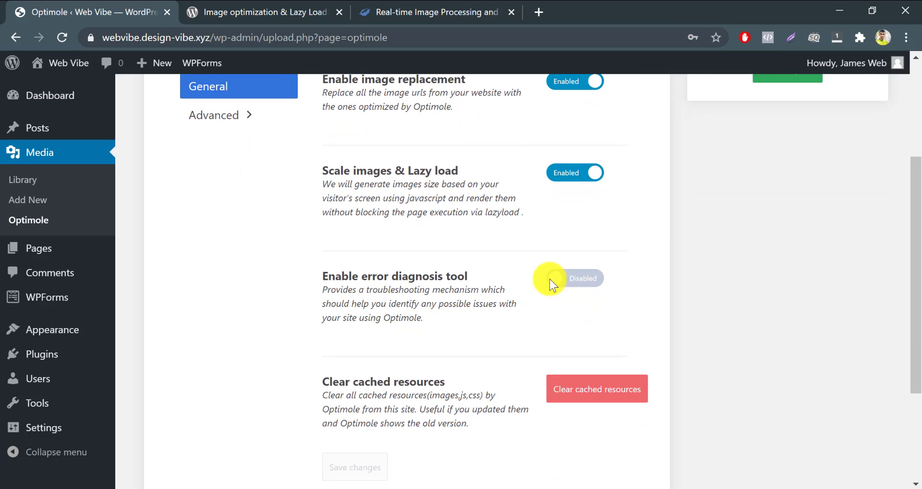
scroll(down, 3)
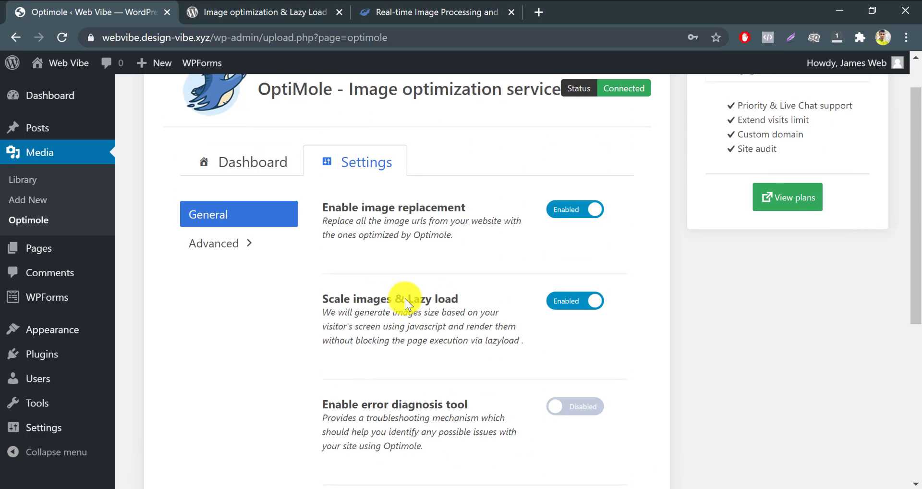
Enable network-based optimizations, CSS & JS delivery through Optimole, and GIF-to-video conversion
click(213, 243)
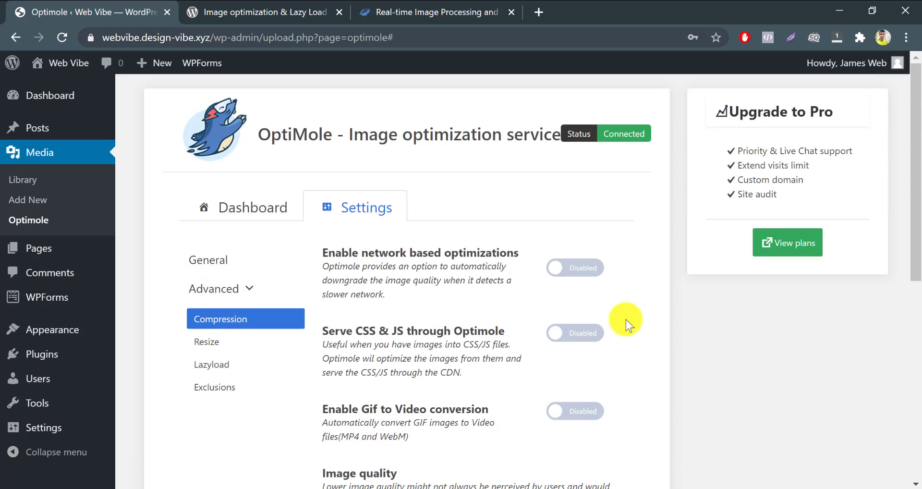
mouse_move(556, 277)
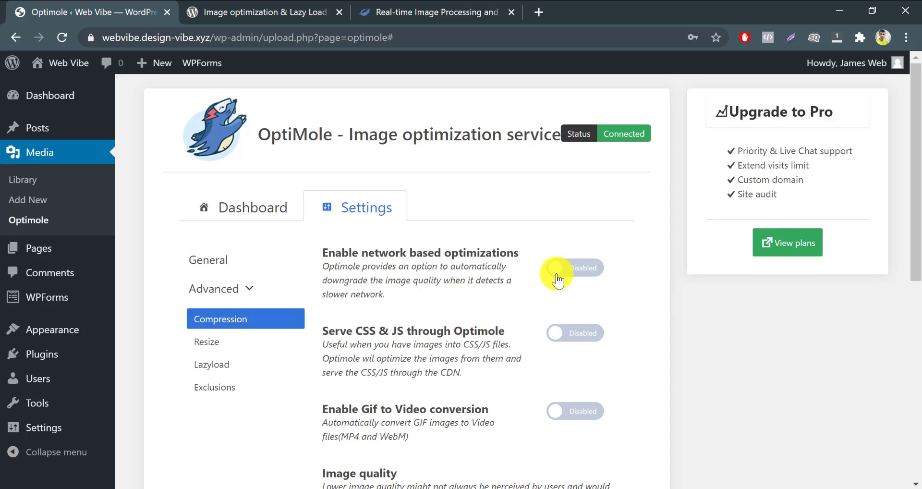
click(574, 268)
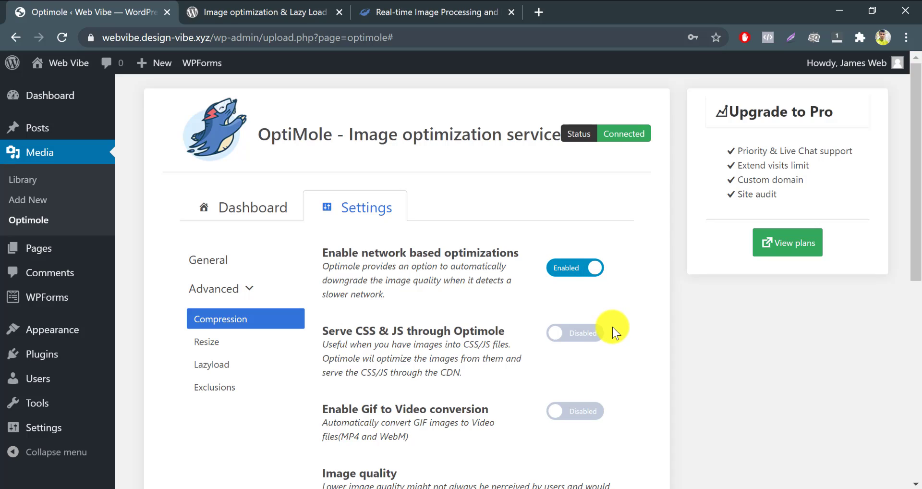
scroll(down, 3)
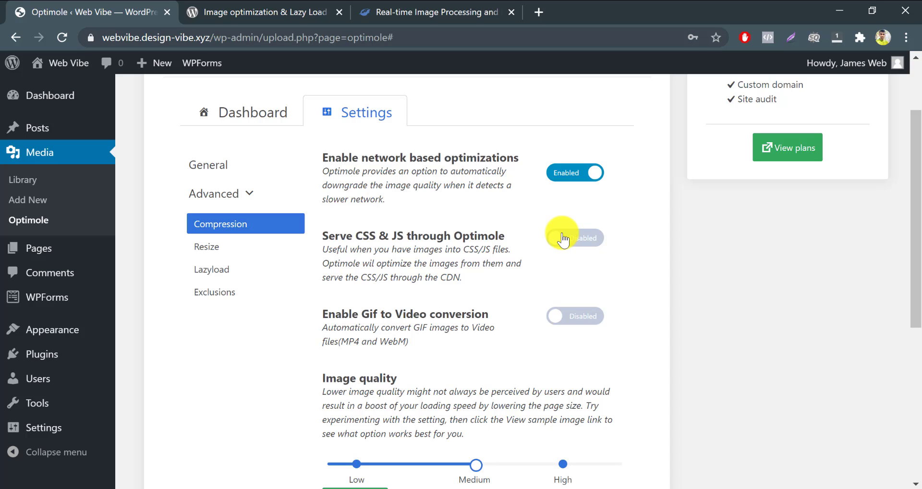
click(574, 238)
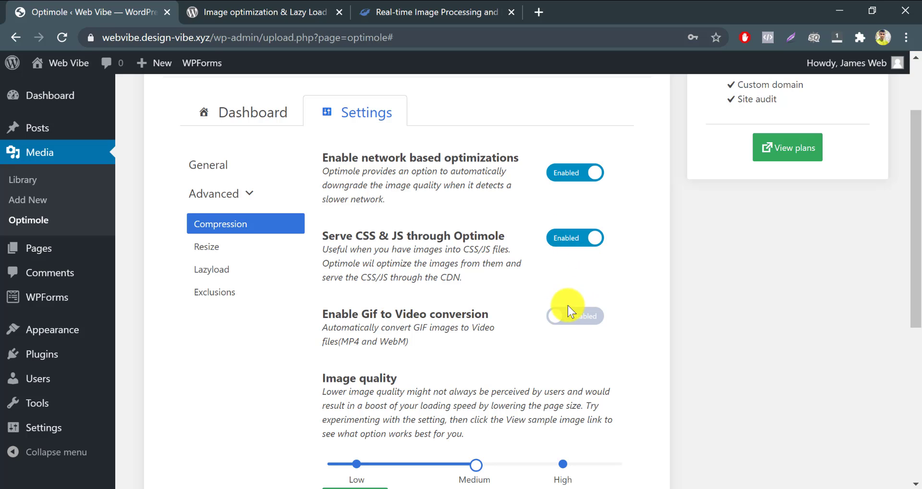
click(574, 315)
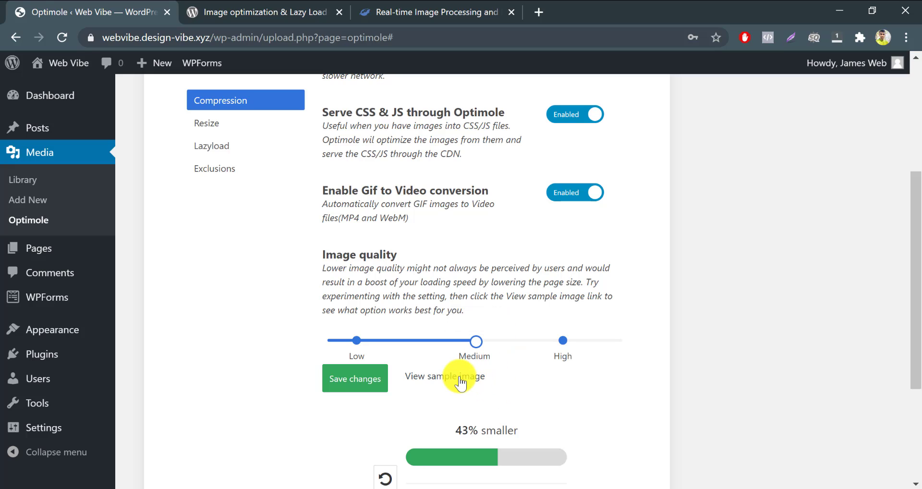
Preview the sample image's original versus optimized quality and save the compression settings
scroll(up, 3)
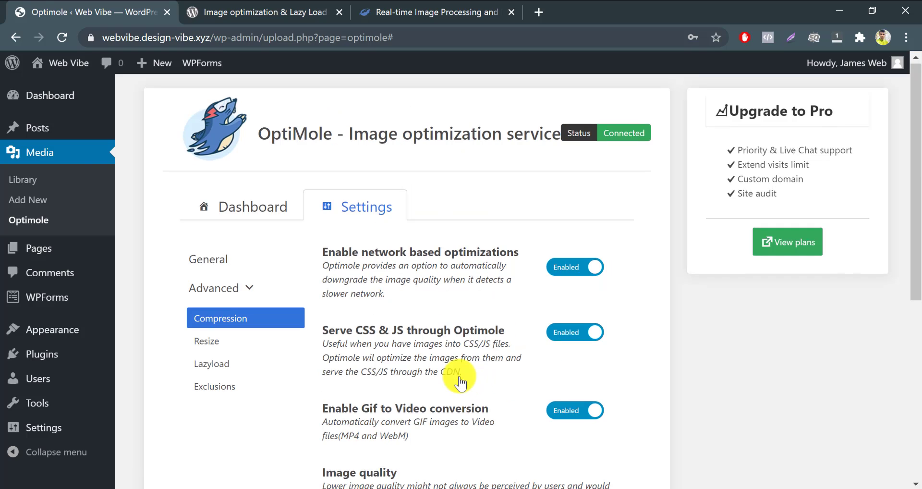
scroll(down, 3)
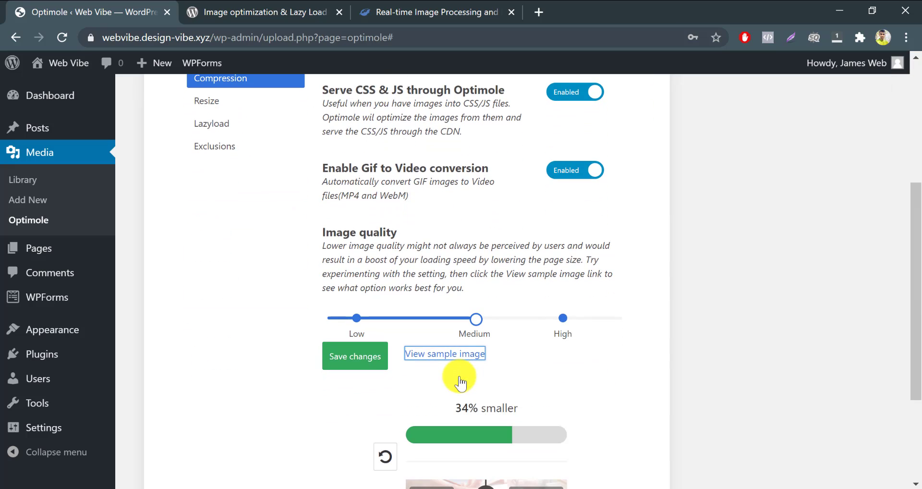
scroll(down, 3)
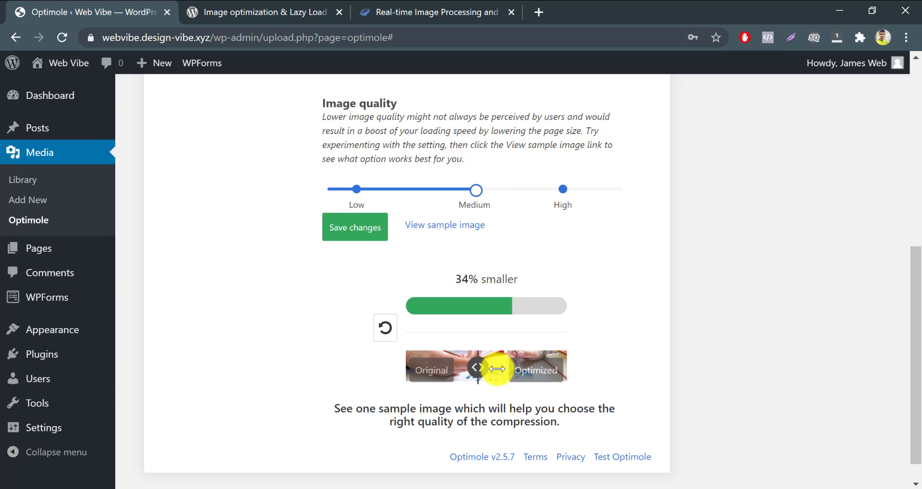
drag(497, 368, 485, 369)
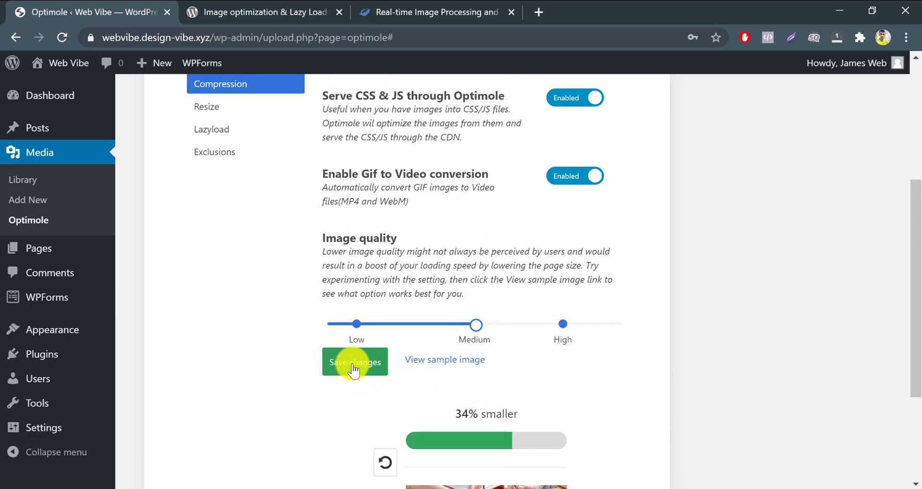
click(355, 362)
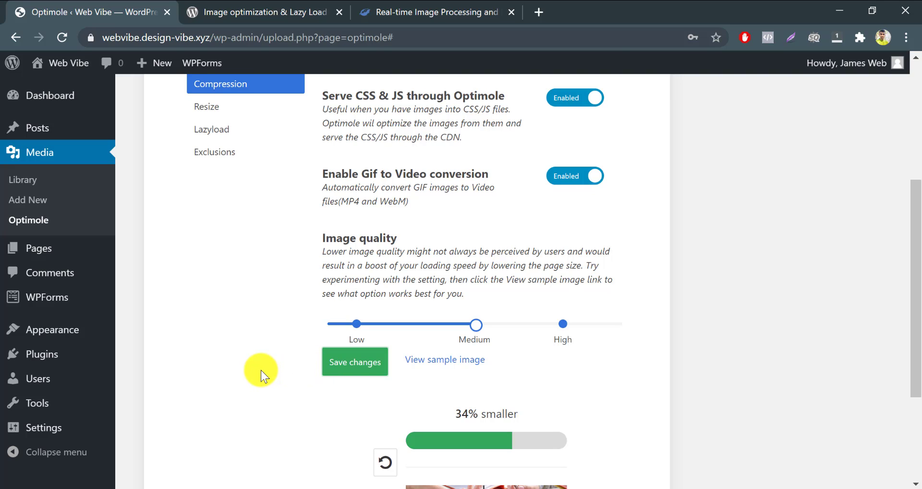
click(206, 342)
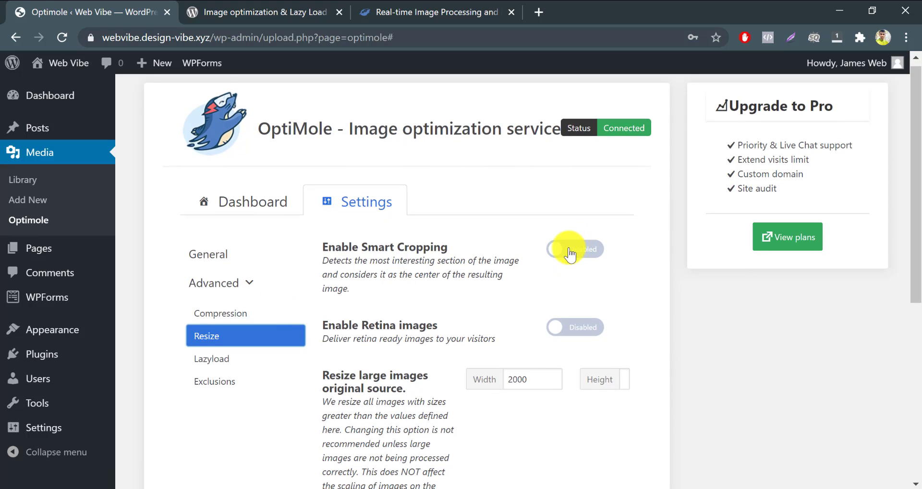
Turn on Smart Cropping and Retina images in Optimole's Resize settings
click(575, 248)
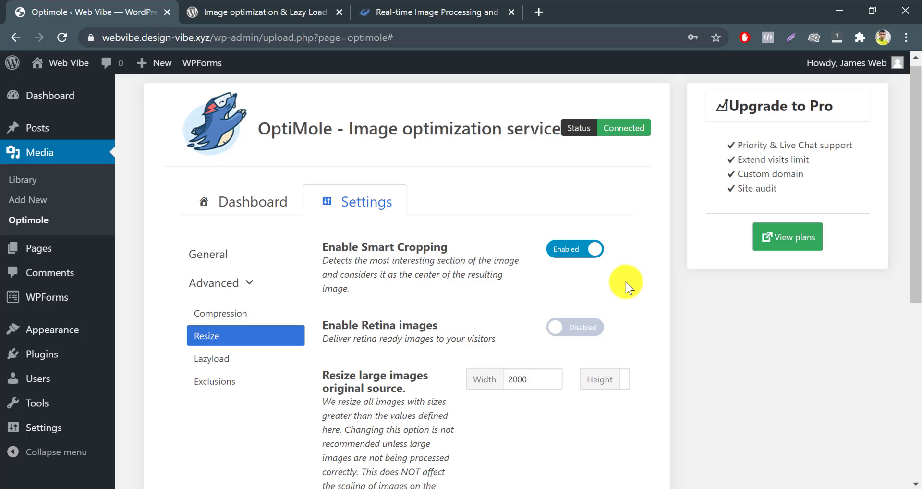
scroll(down, 3)
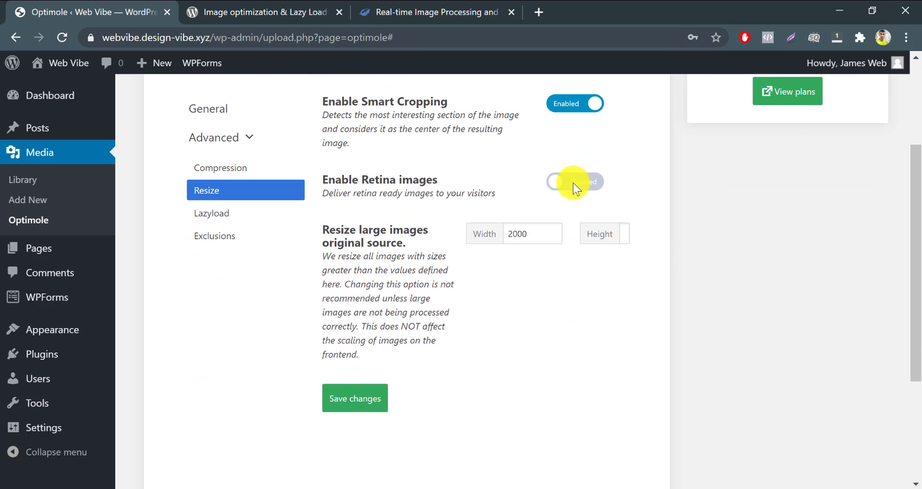
click(574, 181)
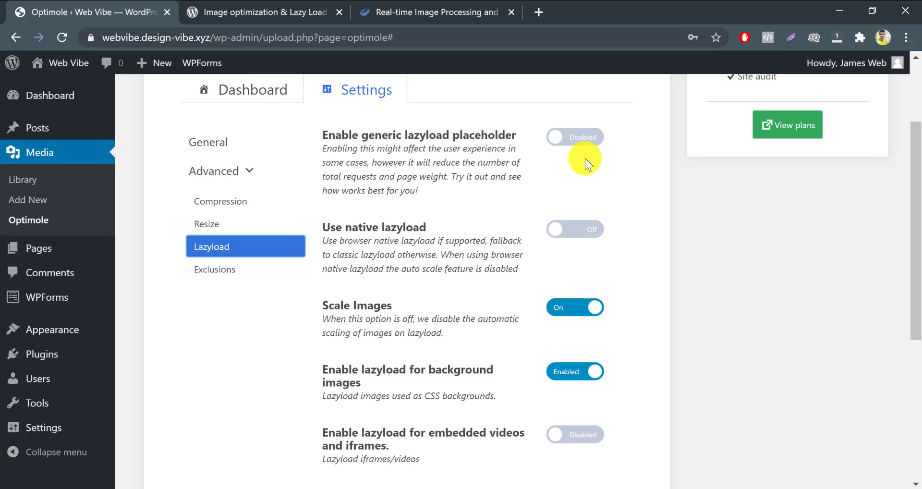
Enable lazyload for embedded videos and iframes, then save the Lazyload settings
scroll(down, 3)
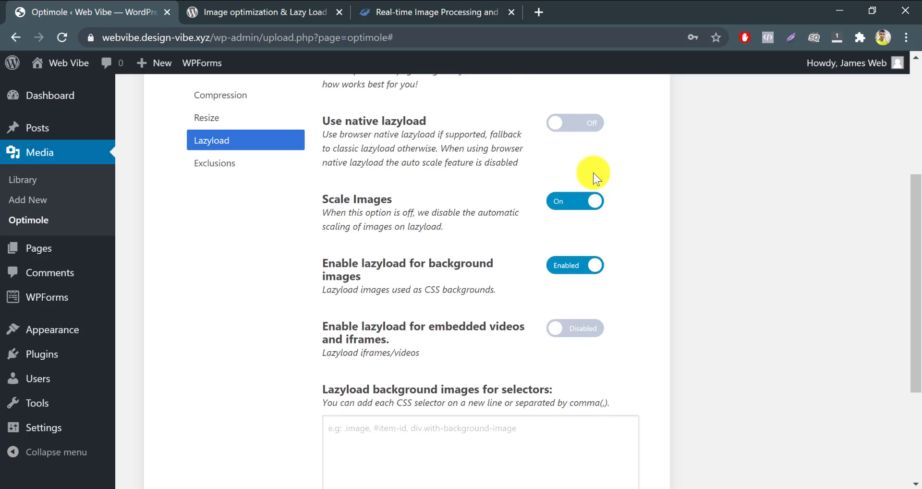
mouse_move(621, 228)
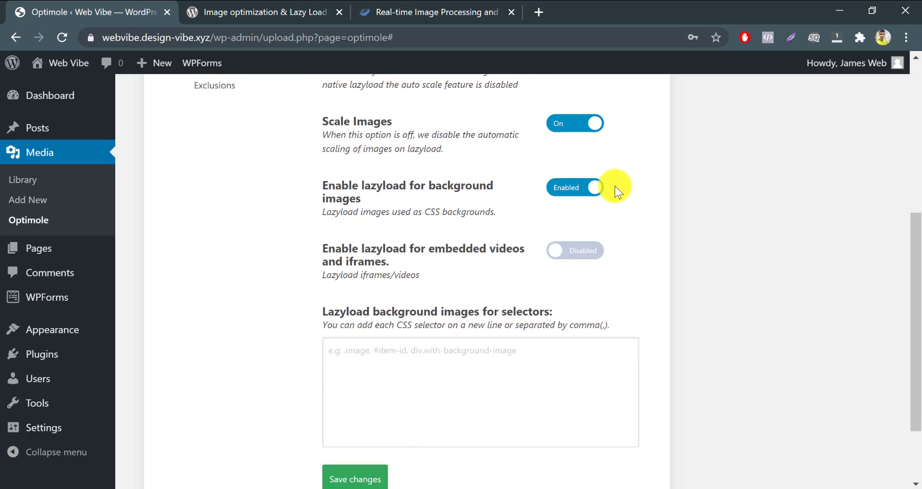
scroll(down, 3)
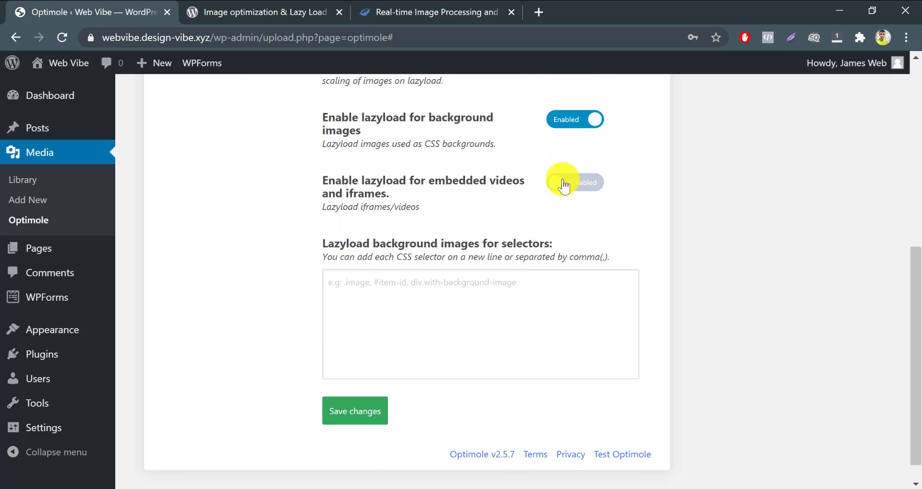
click(574, 182)
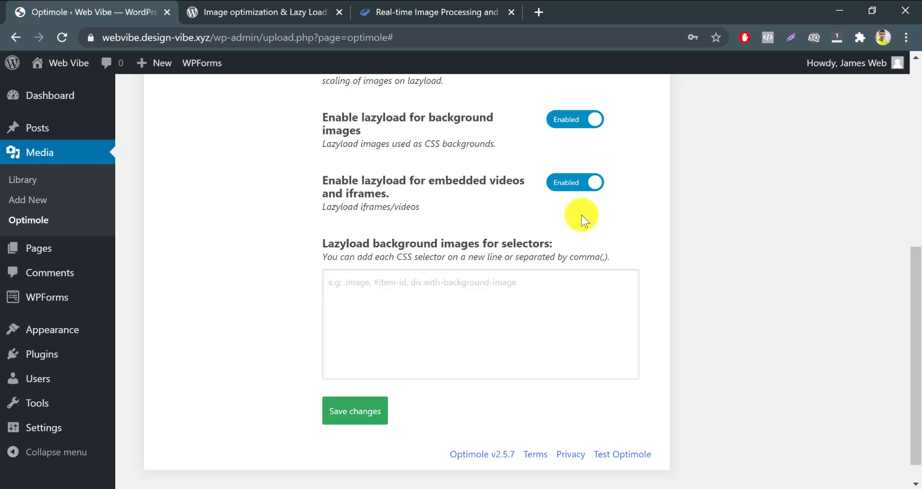
scroll(down, 3)
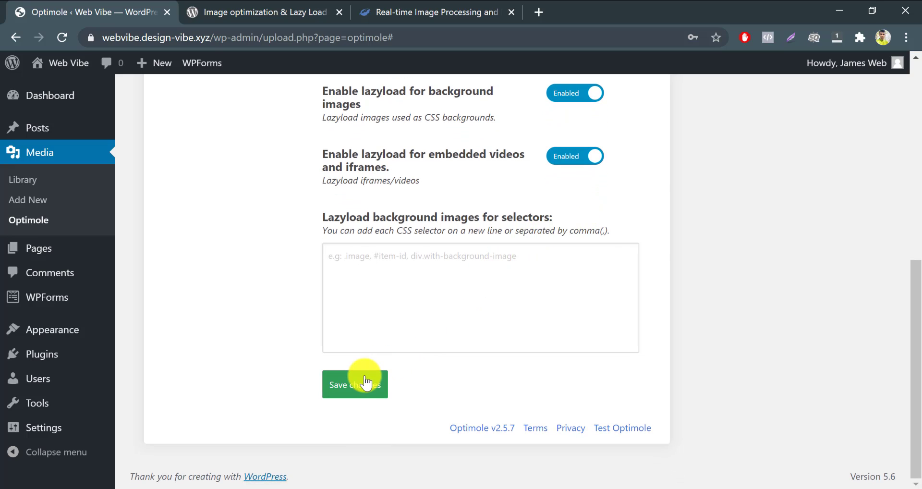
click(354, 384)
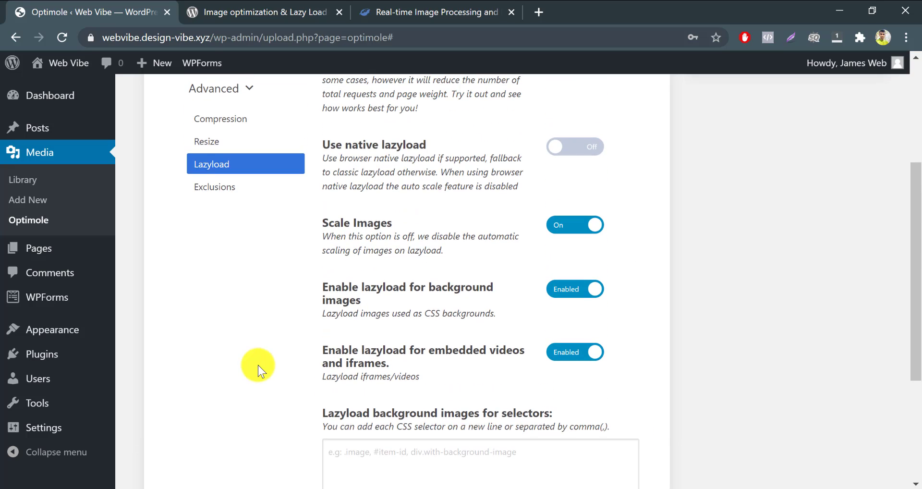
Add a 'don't optimize' exclusion for image filenames containing 'logo'
click(214, 387)
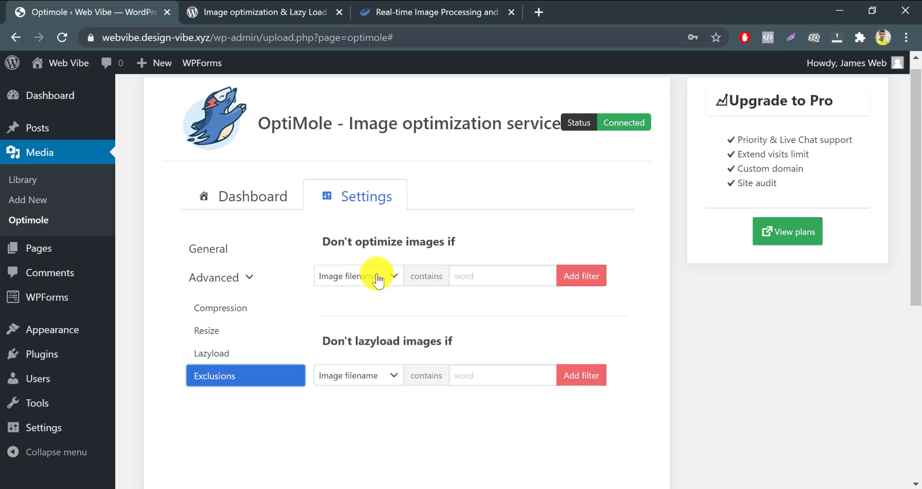
click(357, 275)
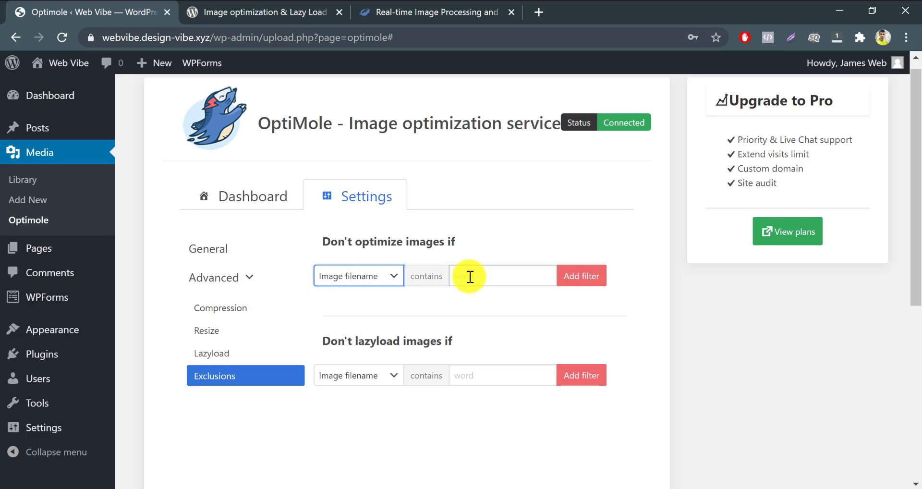
text(log)
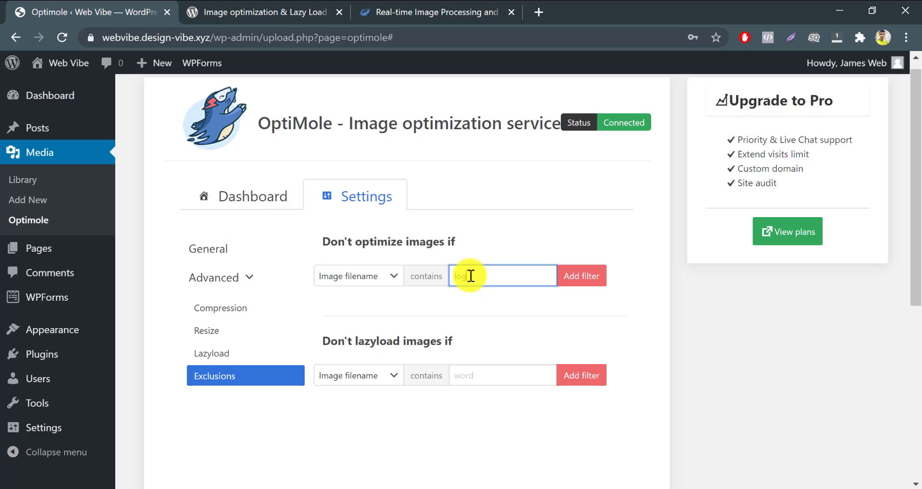
click(580, 275)
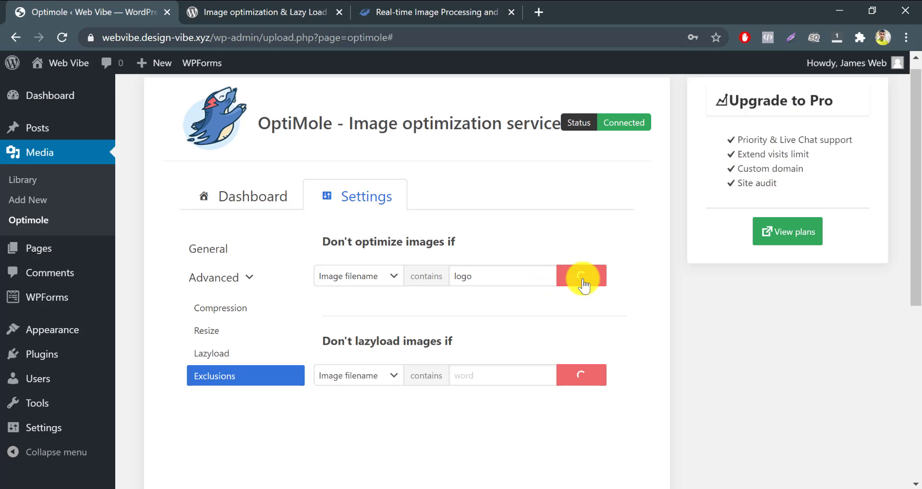
click(581, 275)
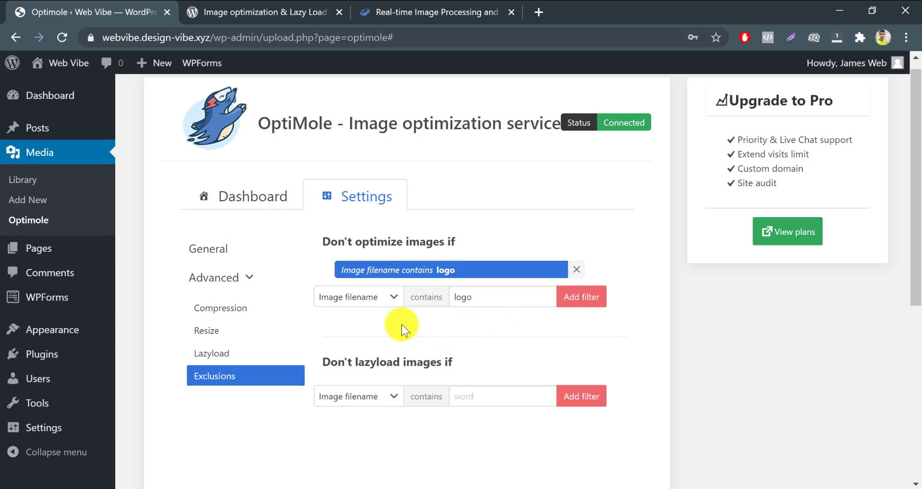
mouse_move(414, 306)
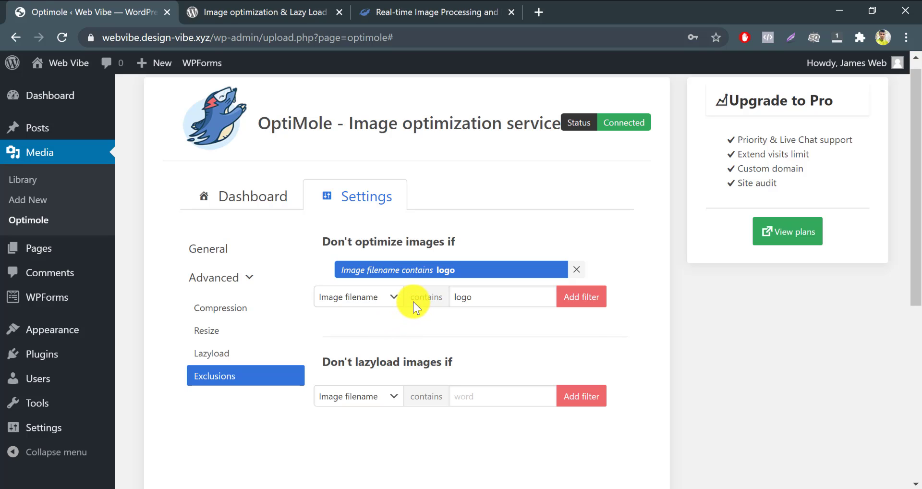
click(502, 296)
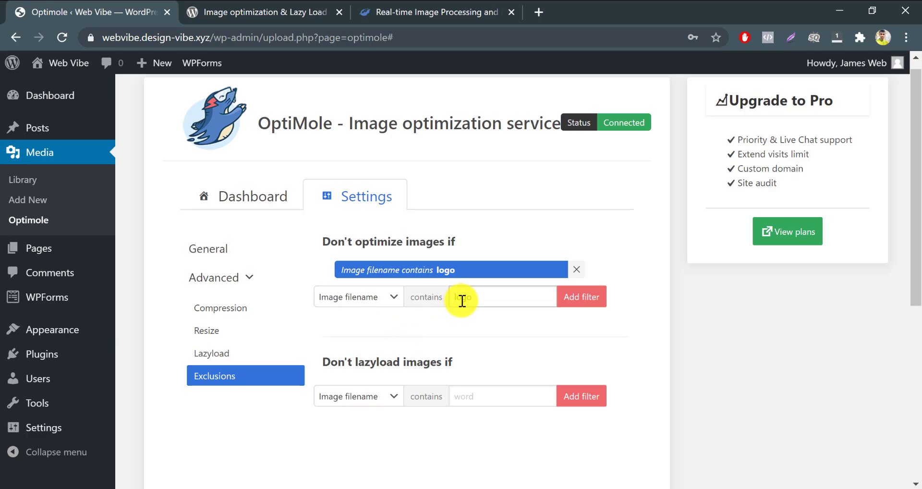
text(logo)
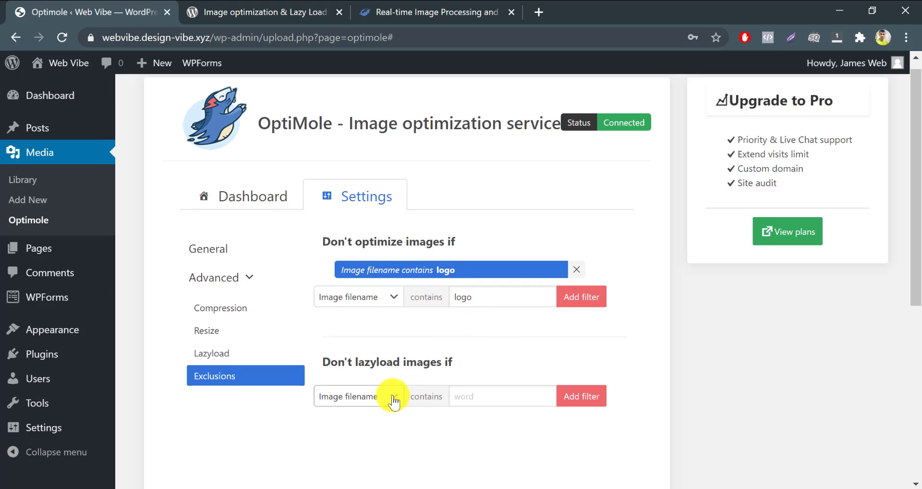
mouse_move(391, 377)
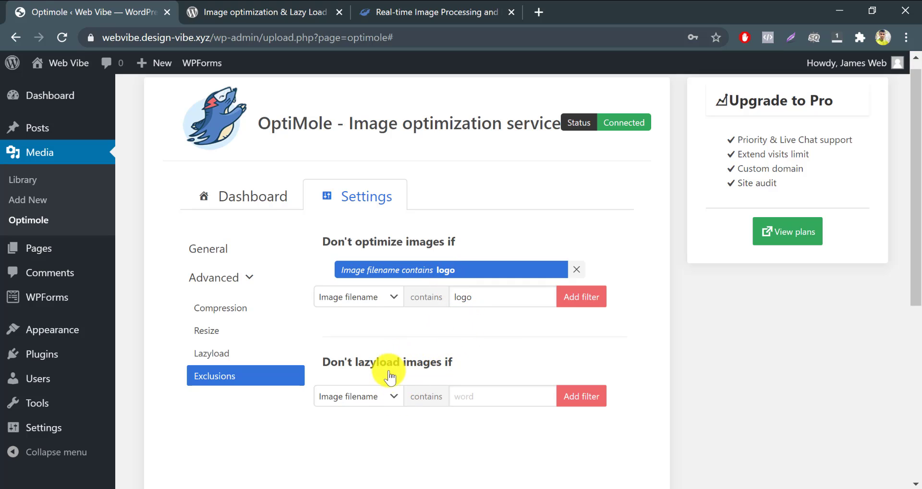
Change the 'Don't lazyload images if' rule from image extension to Image filename 'lo'
click(358, 396)
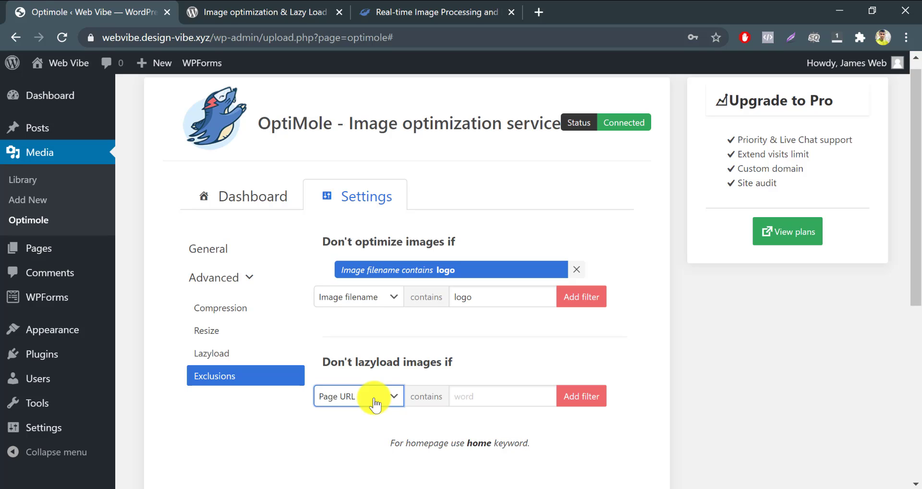
click(358, 396)
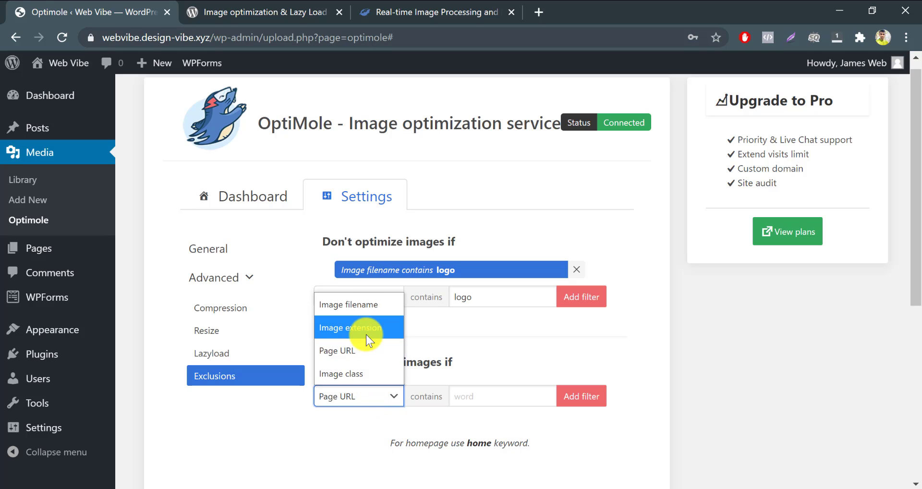
click(350, 327)
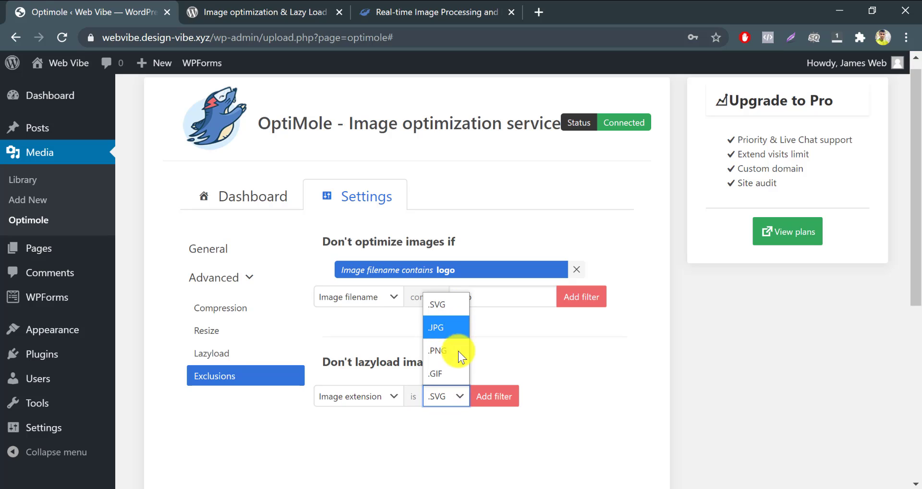
mouse_move(456, 373)
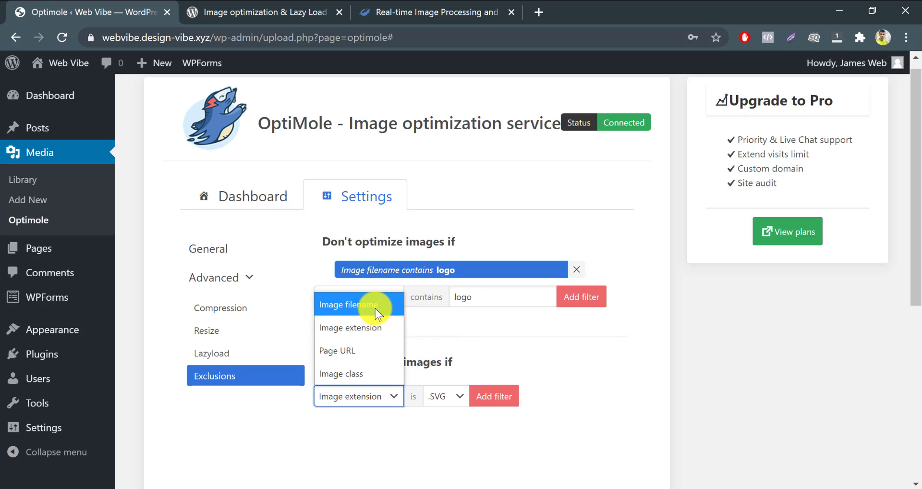
click(340, 304)
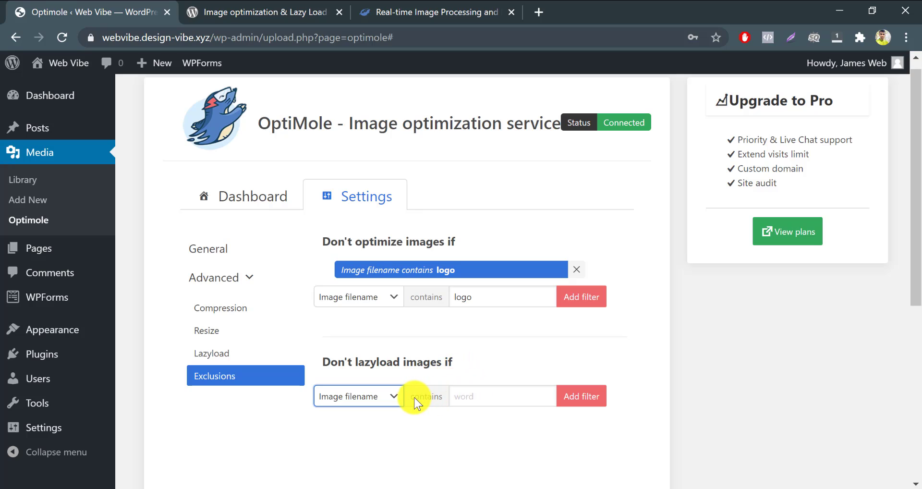
click(500, 395)
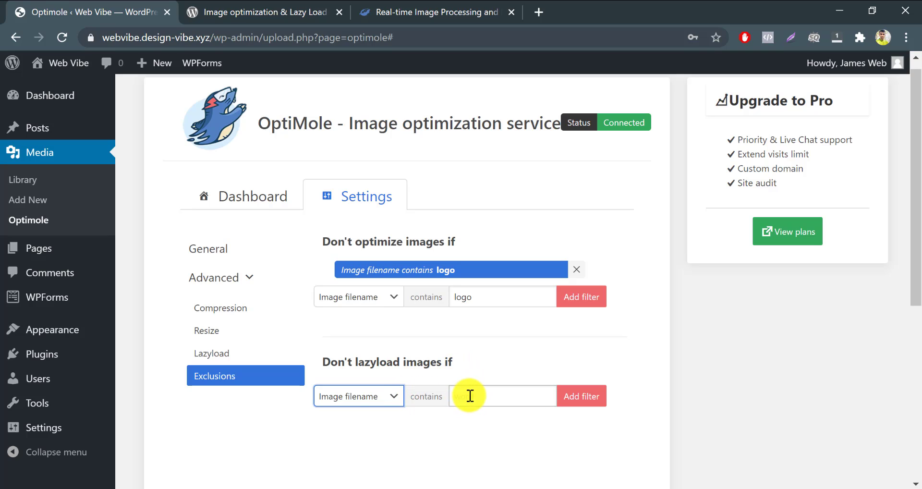
text(logo)
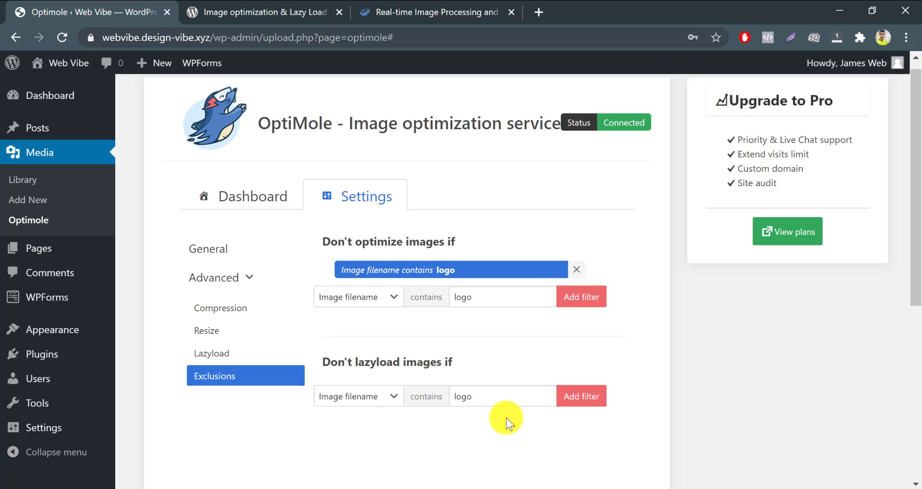
click(579, 395)
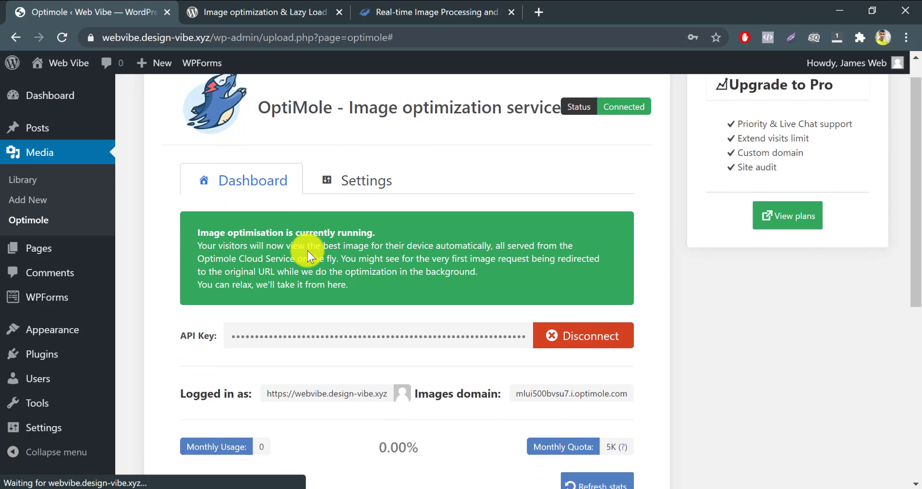
Scroll the Optimole dashboard to watch the usage stats refresh
scroll(down, 3)
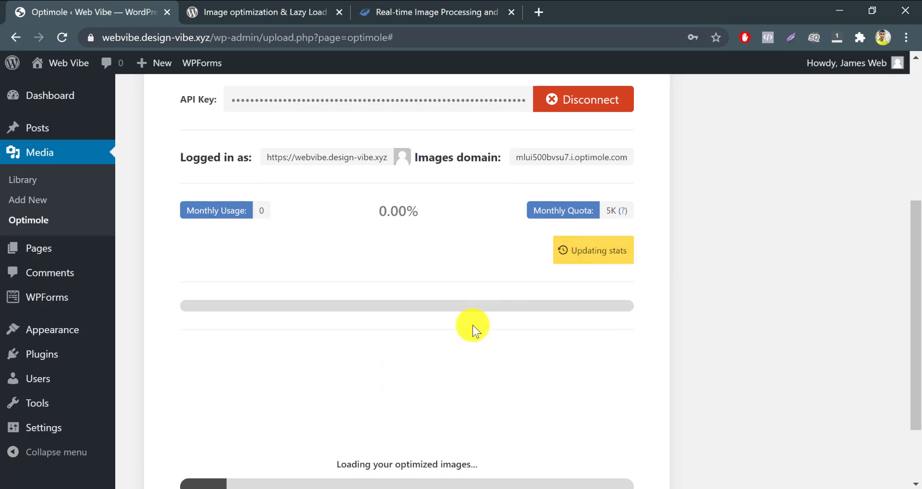
scroll(down, 3)
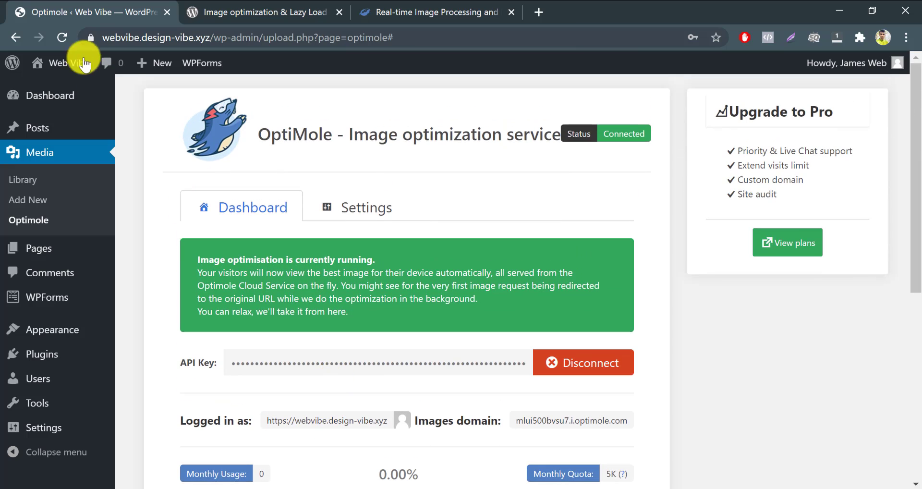
Open the Web Vibe homepage from the admin bar in a new tab
right_click(69, 63)
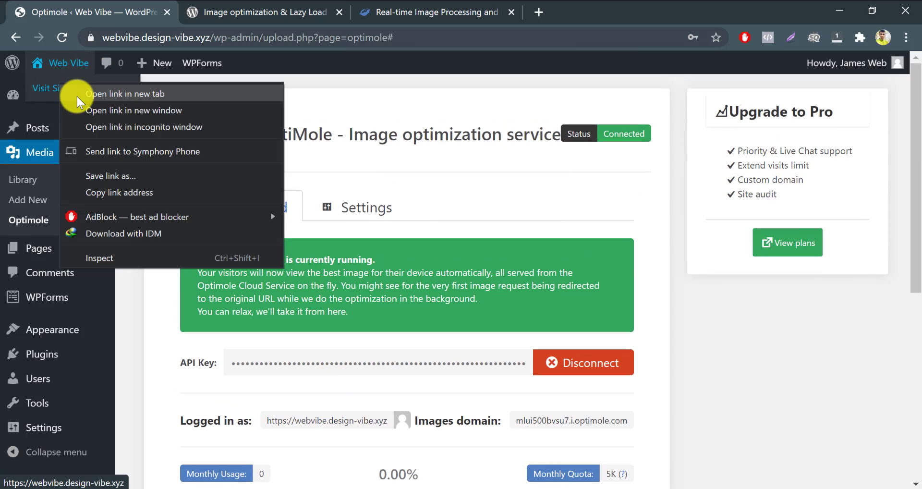
click(125, 94)
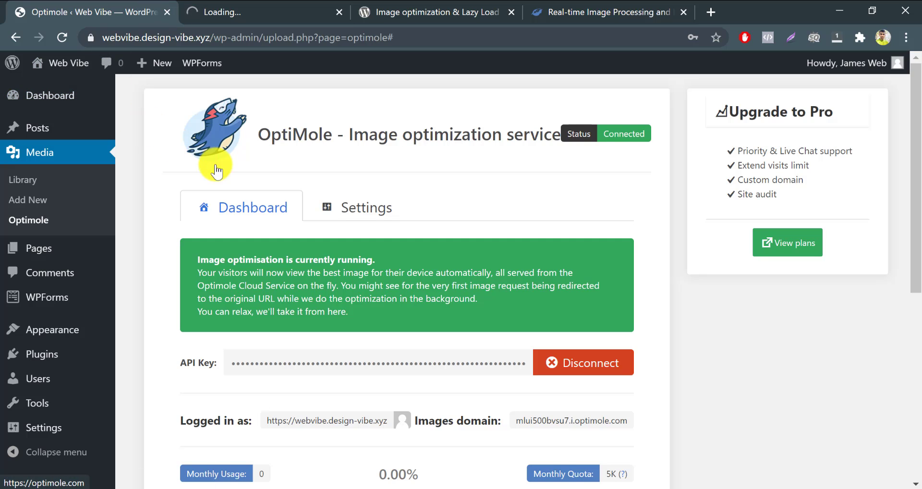
click(262, 12)
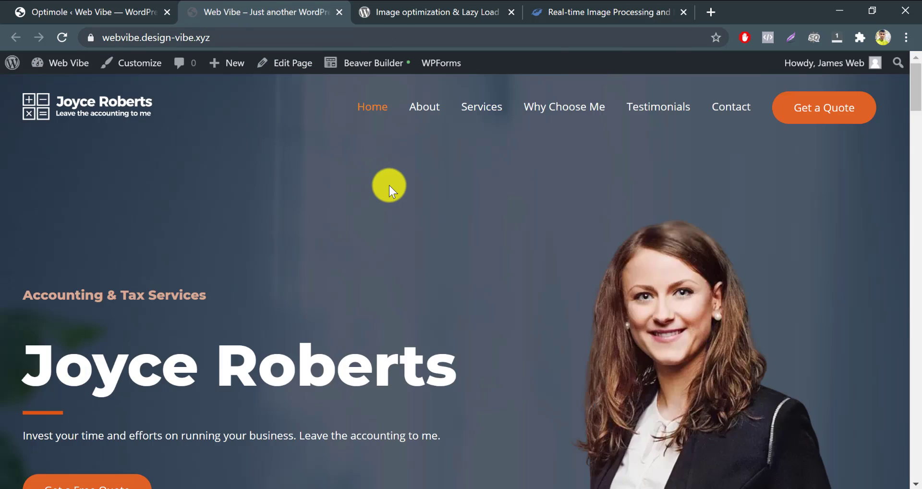
right_click(665, 147)
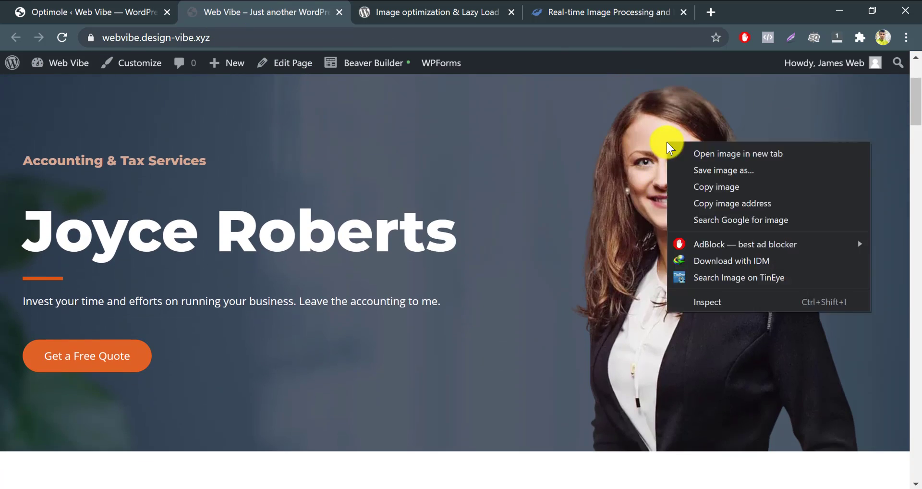
Open the Optimole-served portrait in its own tab and save it as lady-accountant-1.png (104 KB)
click(738, 153)
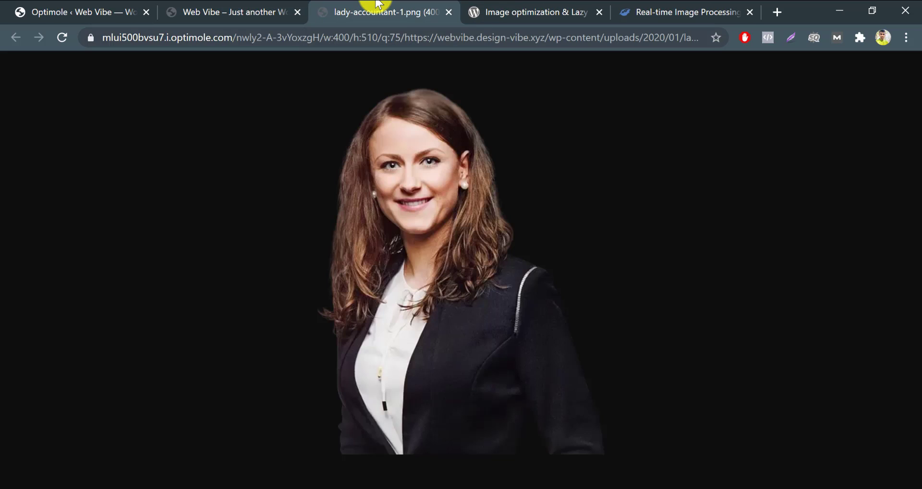
right_click(440, 182)
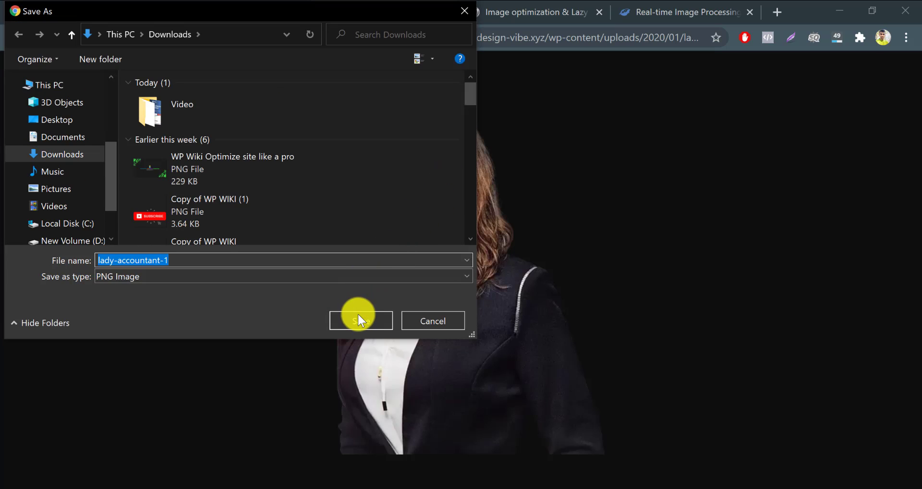
click(360, 320)
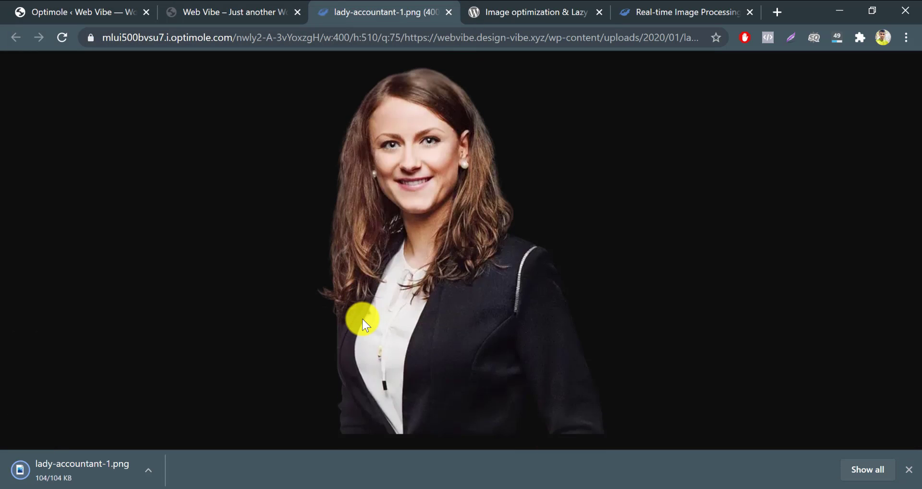
mouse_move(216, 48)
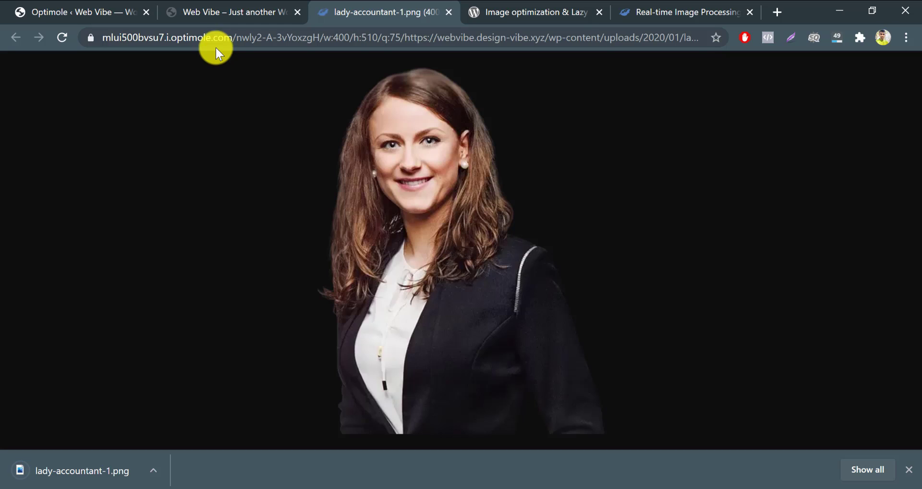
click(82, 12)
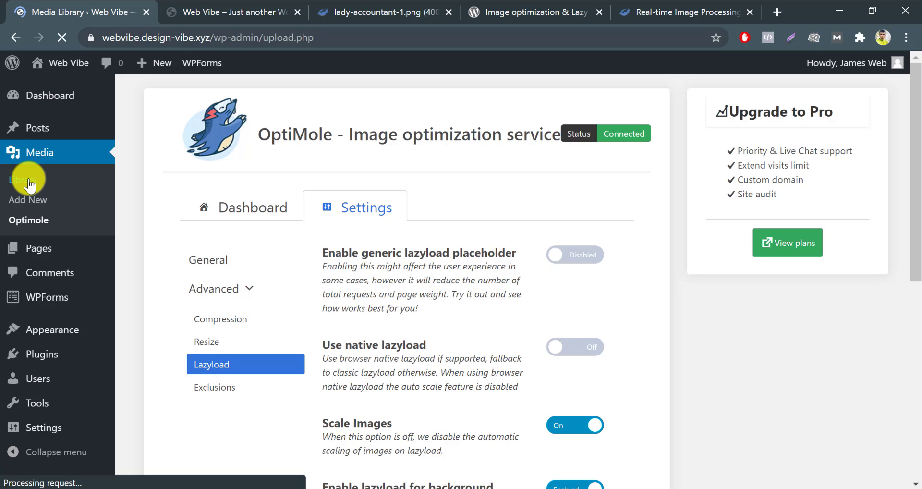
Open lady-accountant's Edit Media page in the Media Library, showing the 668 KB original PNG
click(25, 179)
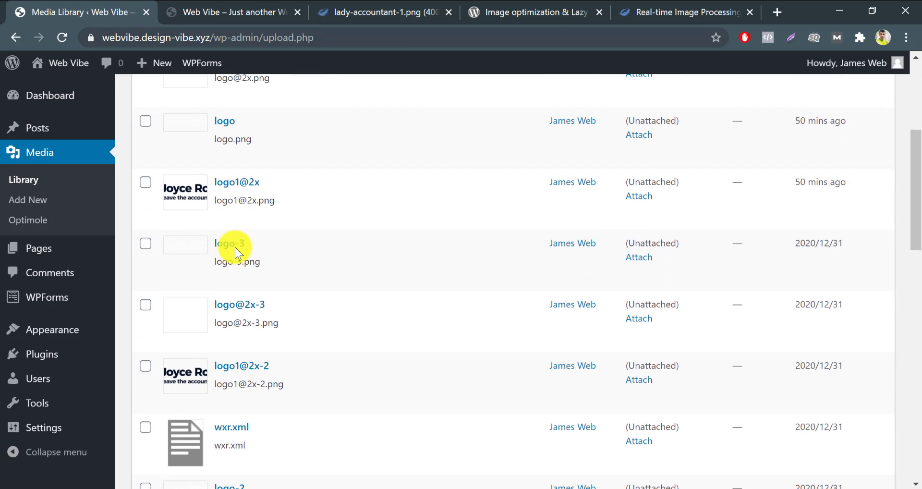
scroll(down, 3)
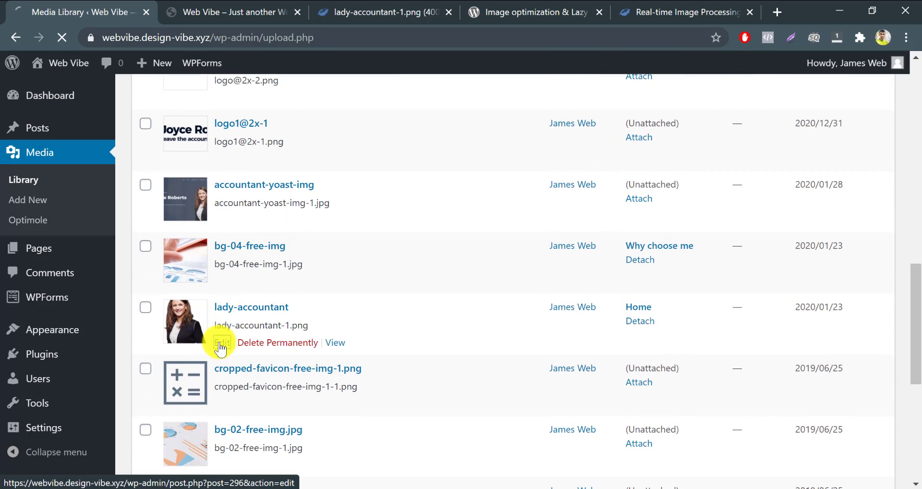
click(222, 343)
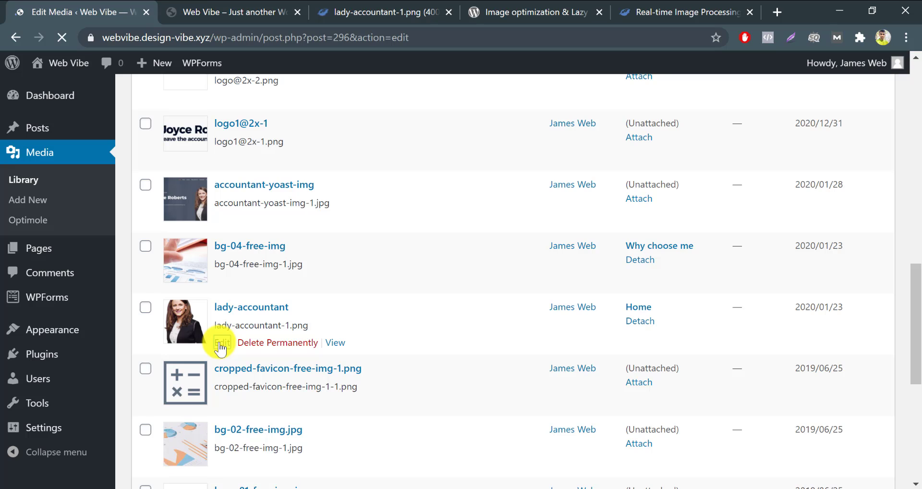
click(223, 342)
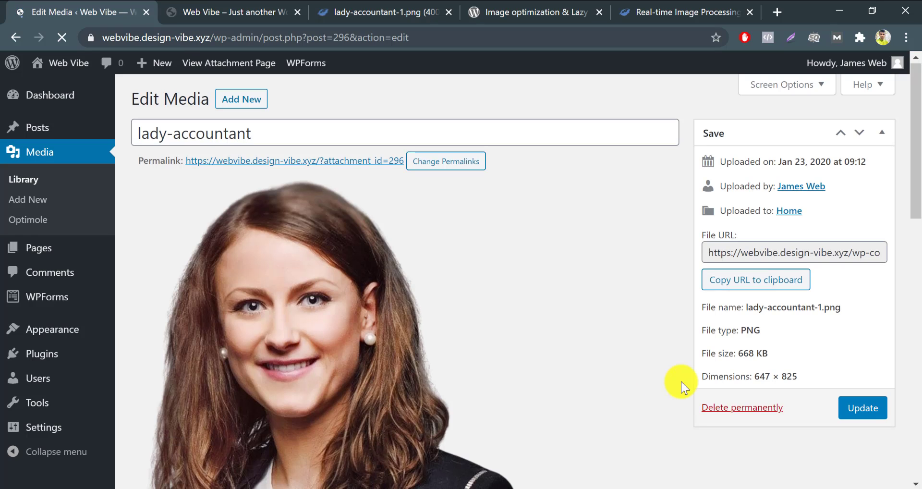
scroll(down, 3)
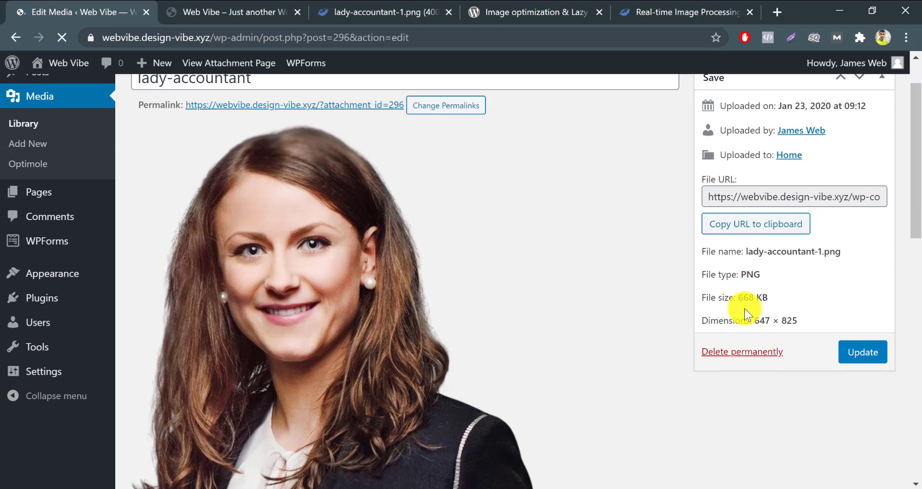
right_click(276, 282)
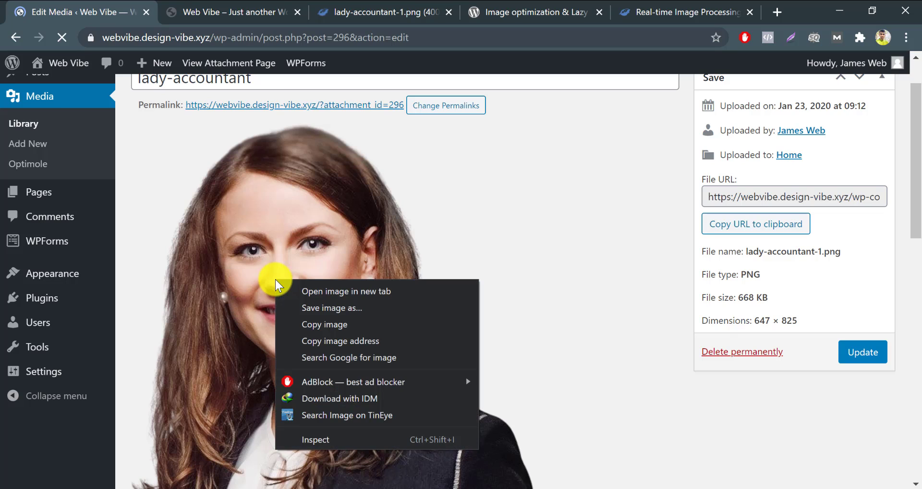
click(330, 308)
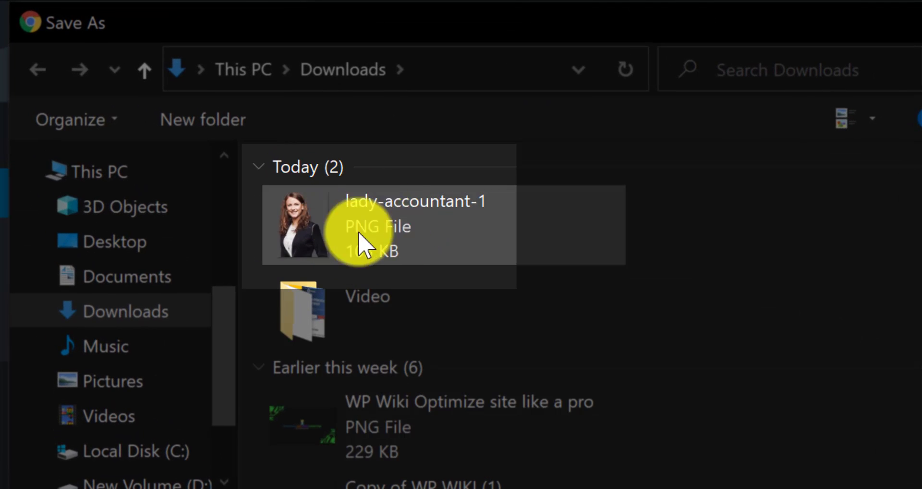
mouse_move(523, 243)
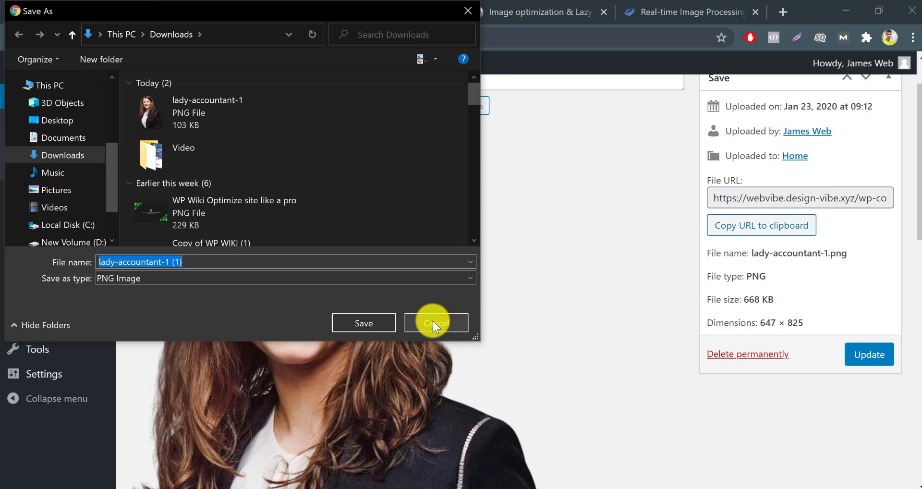
click(435, 323)
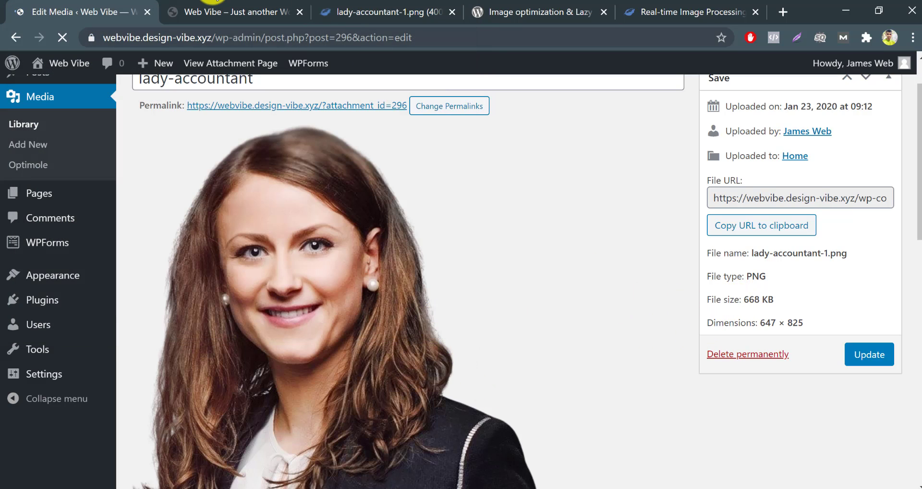
click(234, 12)
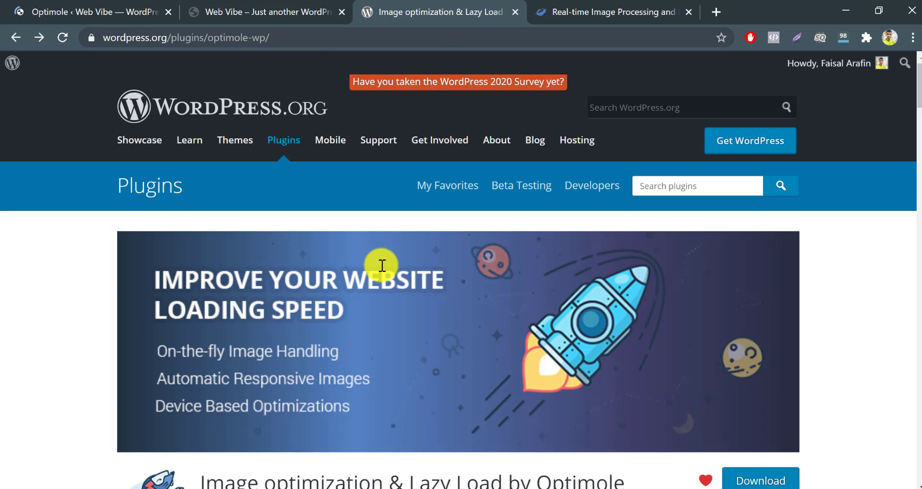
Scroll the WordPress.org plugin page, then view optimole.com's 'Why use Optimole' section
scroll(down, 3)
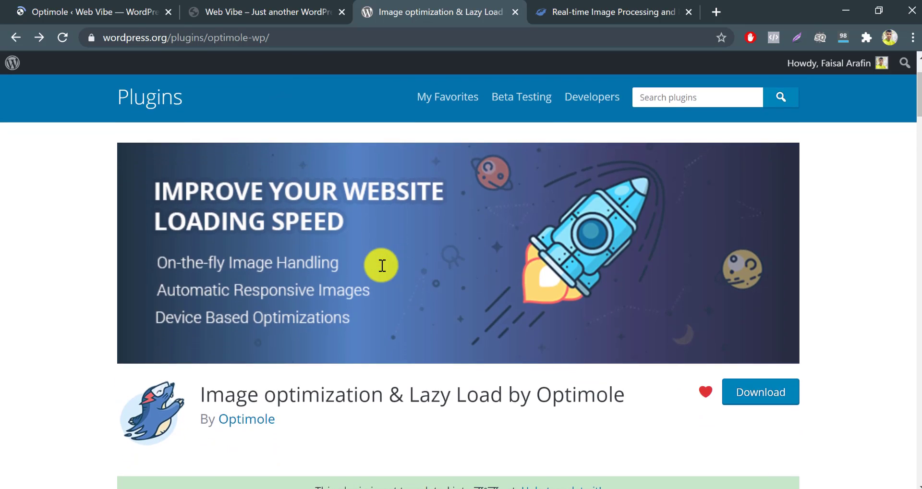
scroll(down, 3)
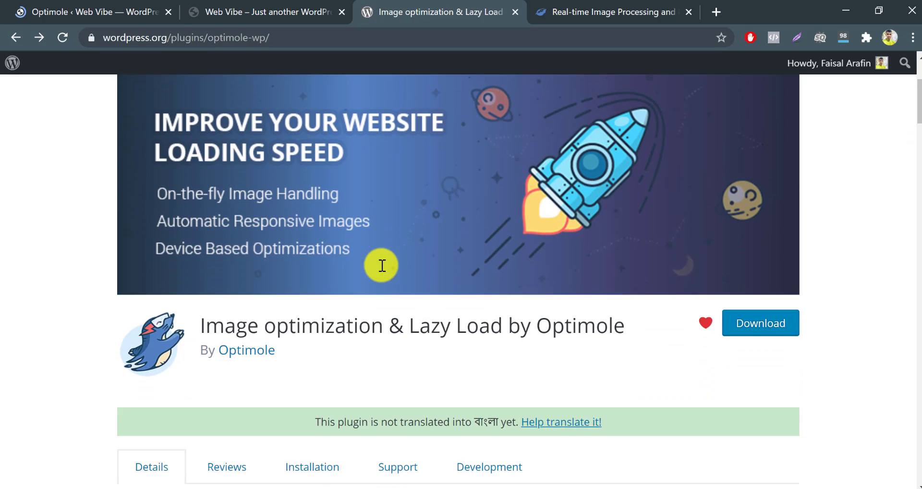
click(611, 12)
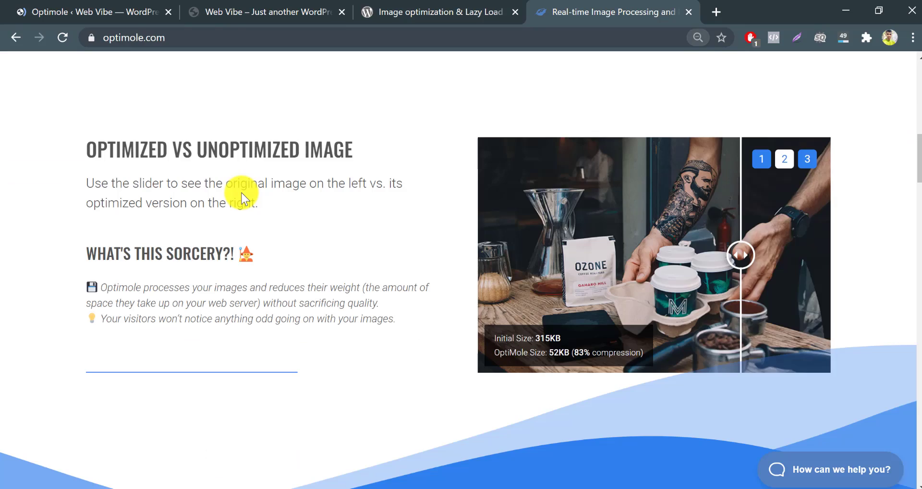
scroll(up, 3)
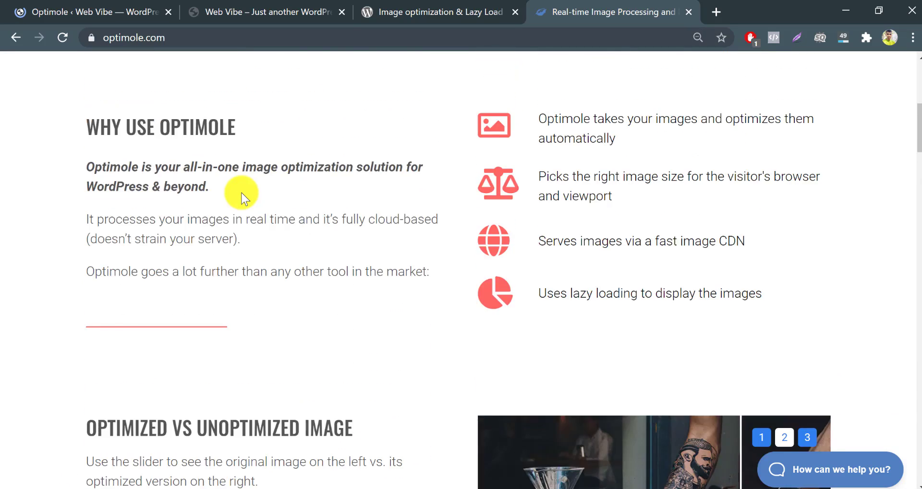